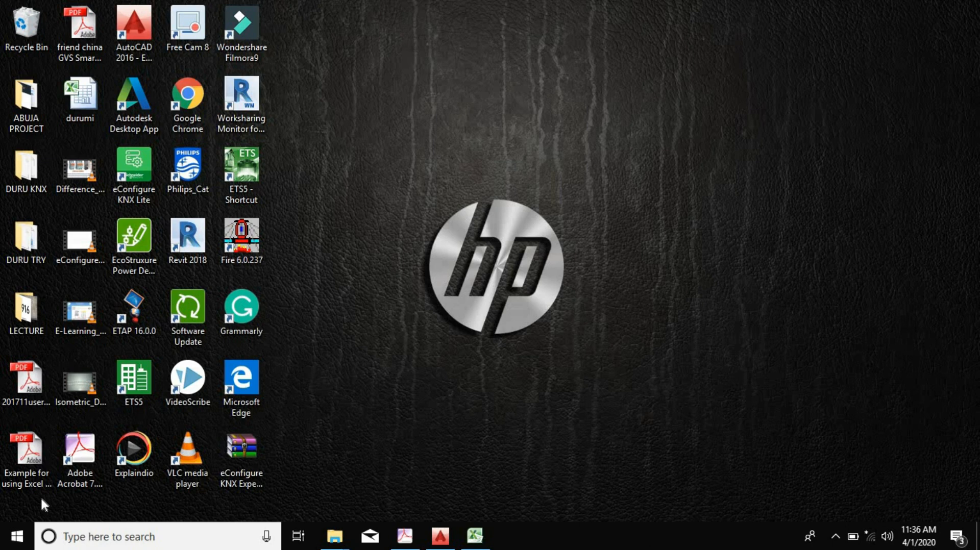
Bring up the PRACTICE load schedule workbook and flip between distribution board sheets A and B.
click(187, 169)
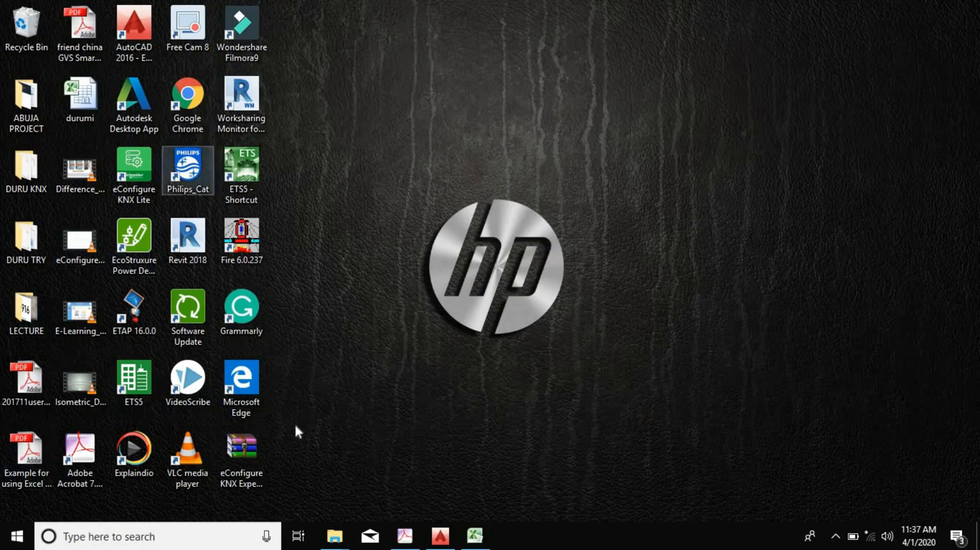
click(475, 537)
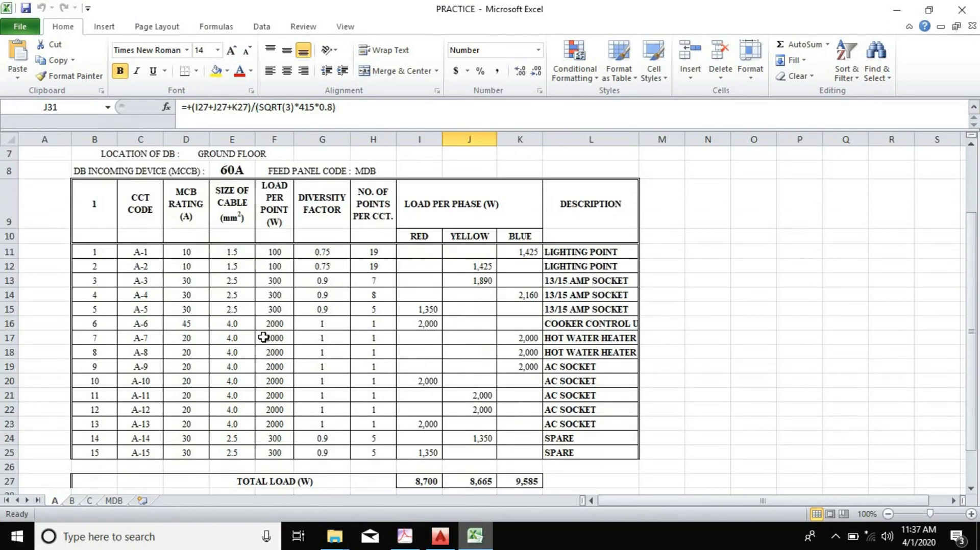
mouse_move(256, 327)
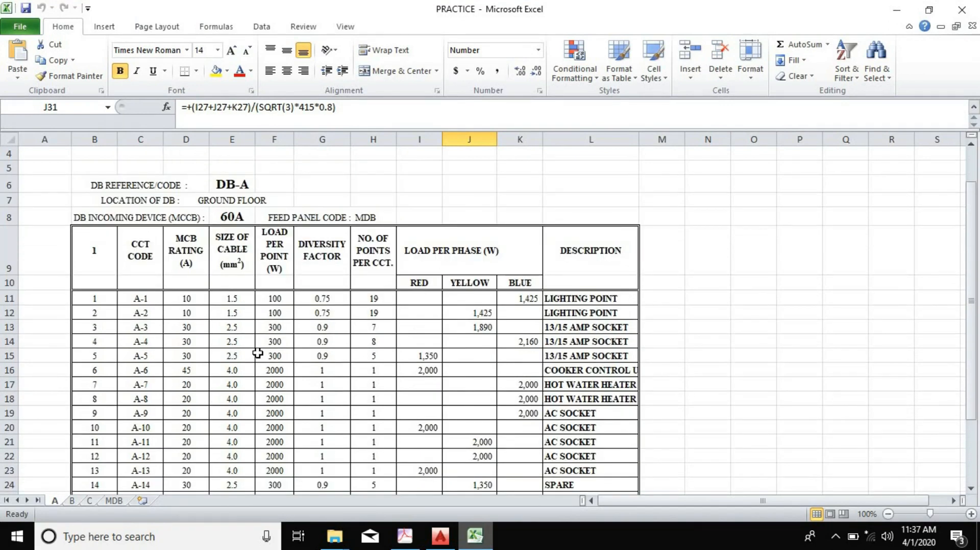
mouse_move(68, 482)
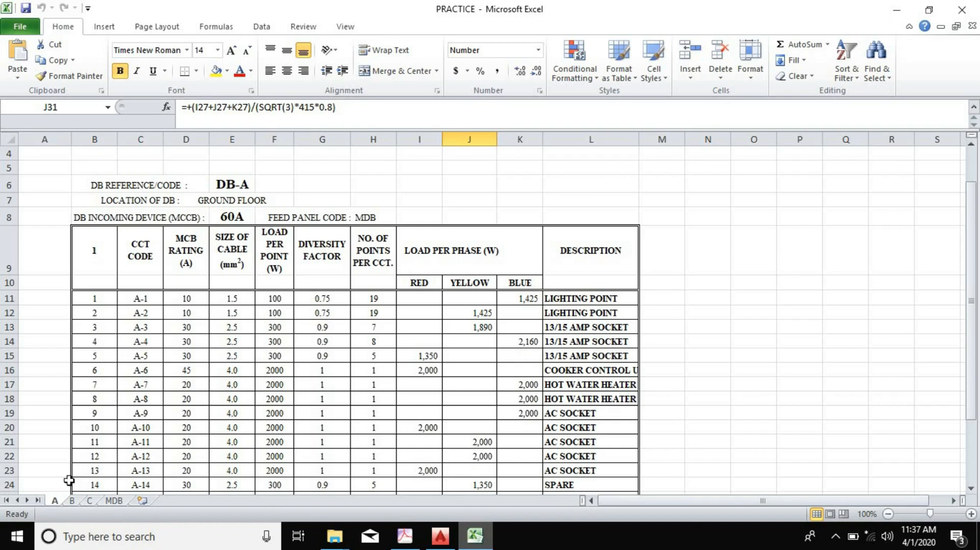
click(72, 502)
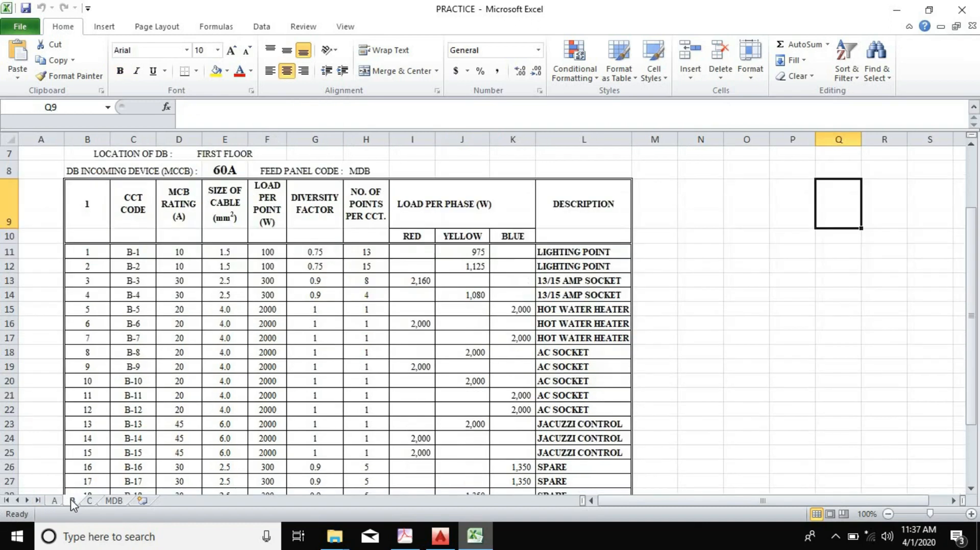
mouse_move(62, 504)
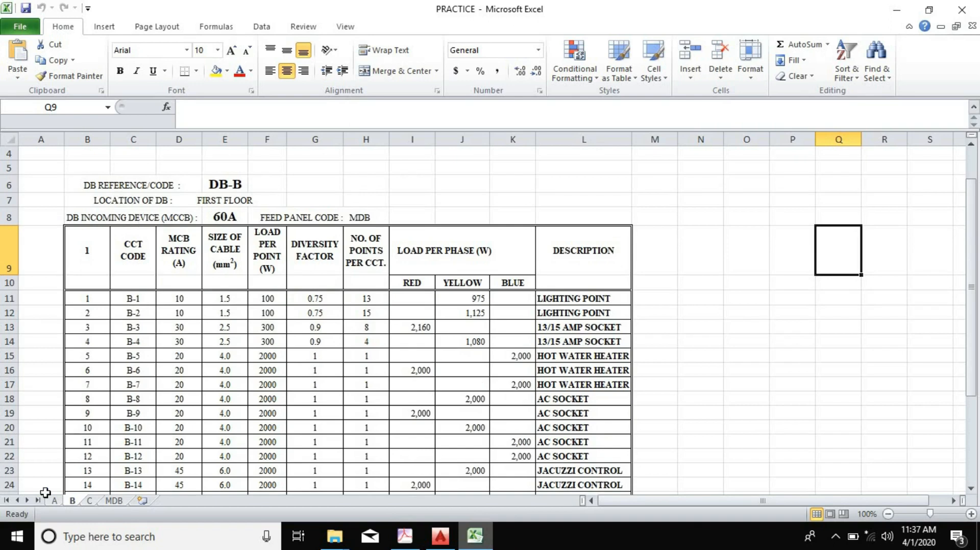
click(55, 501)
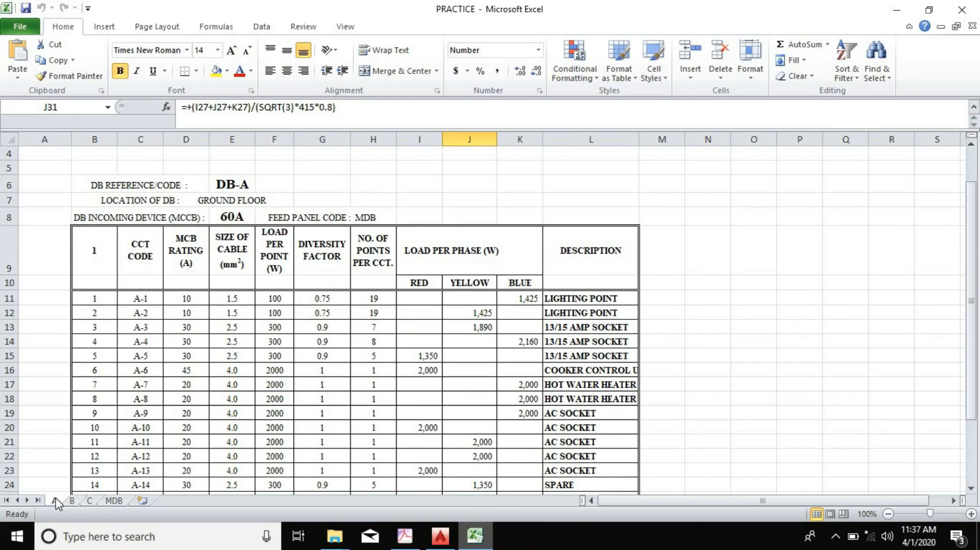
Review sheets B and C, then settle on the MDB summary sheet with its totals.
click(71, 502)
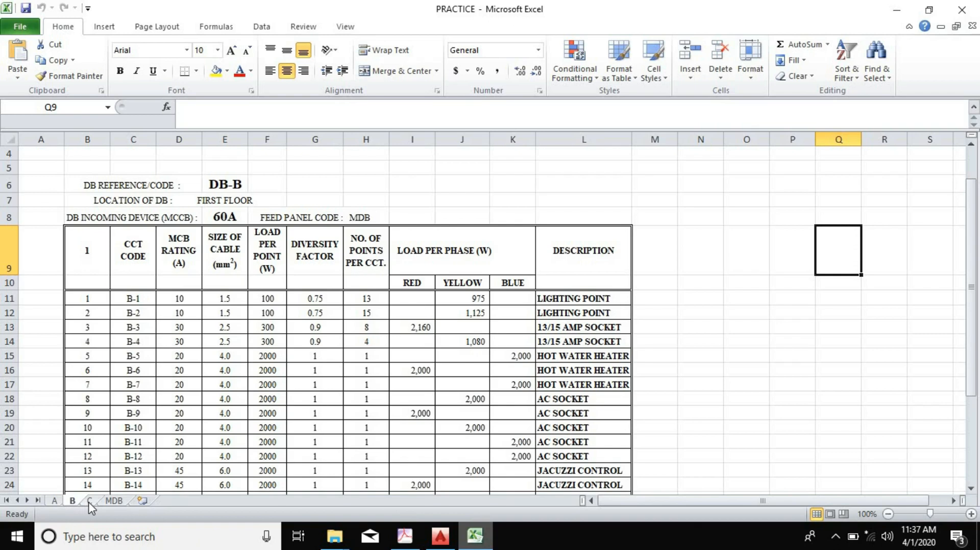
click(90, 501)
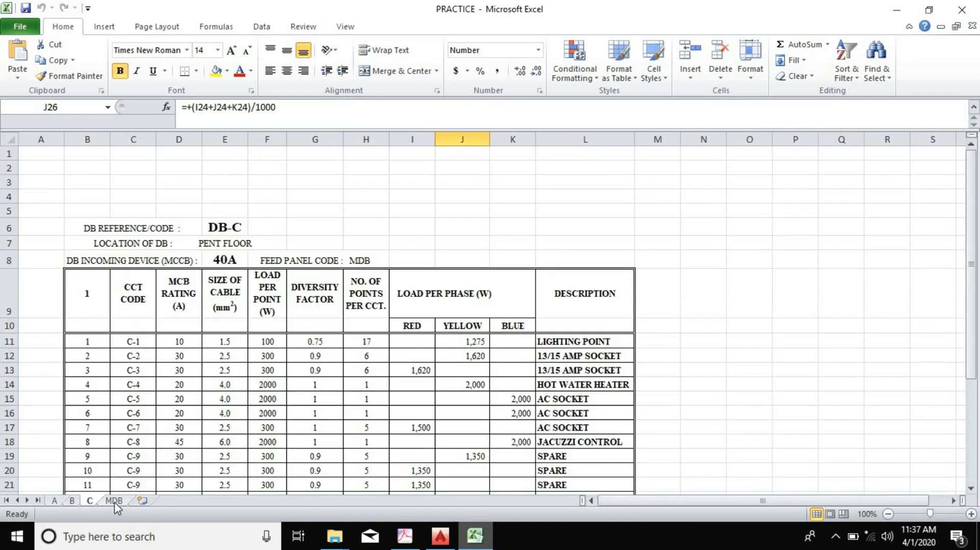
click(114, 500)
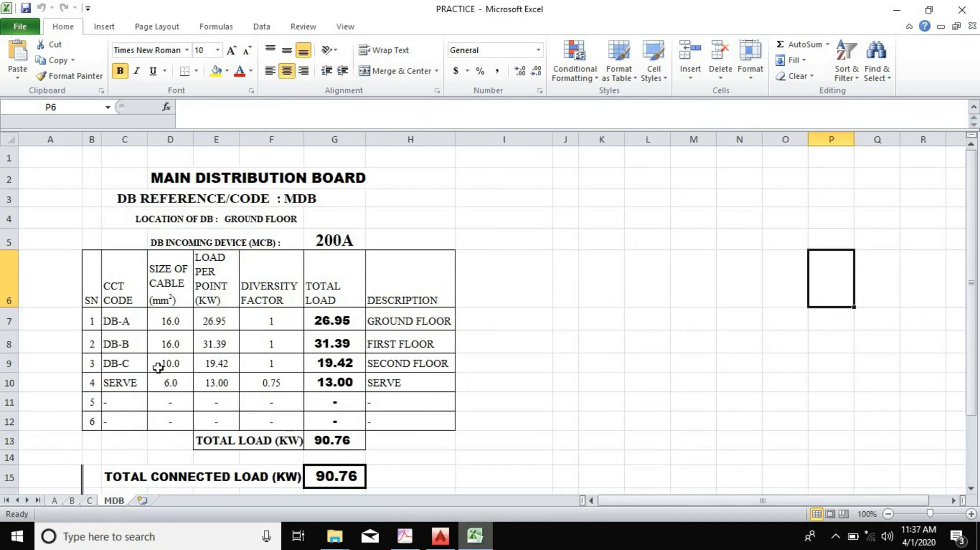
scroll(down, 3)
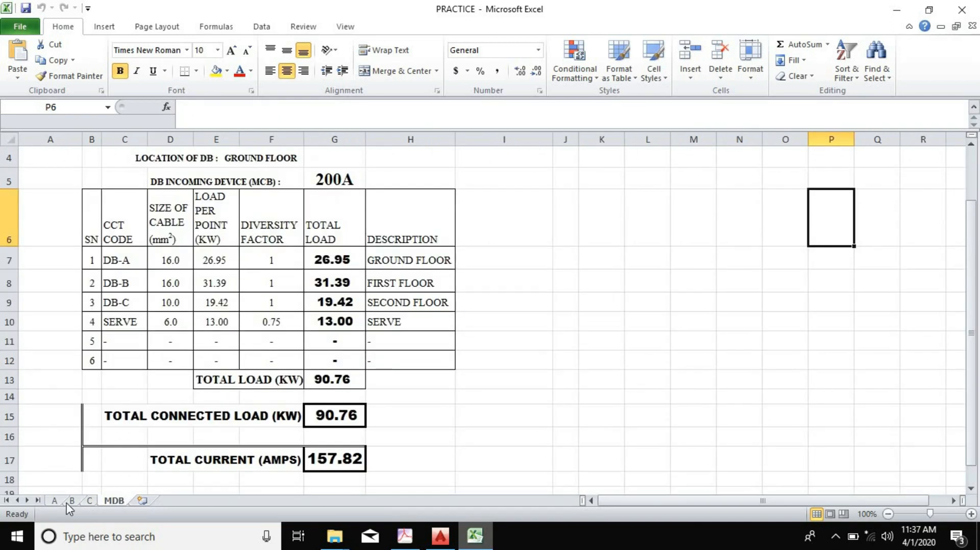
Return to sheet A and review DB-A's phase loads of 8,700, 8,665 and 9,585 W.
click(54, 501)
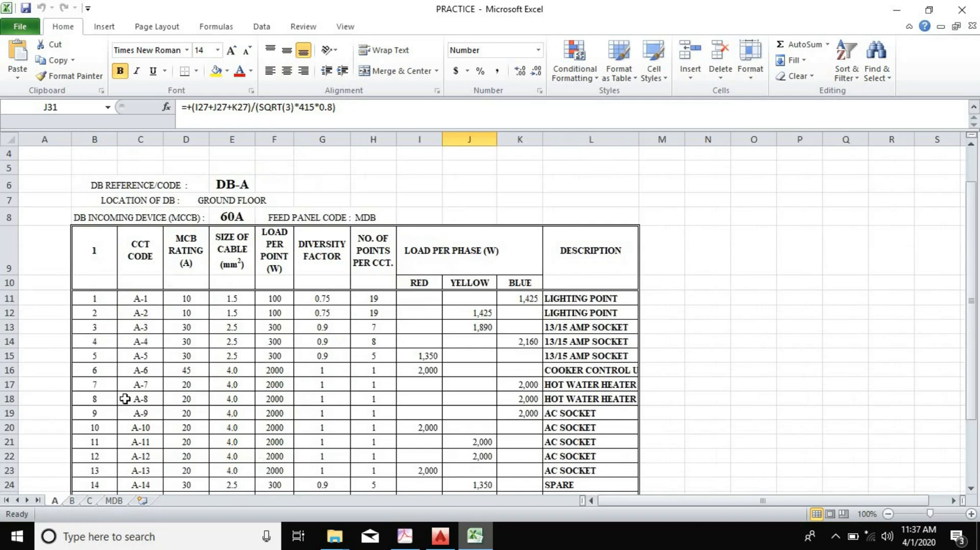
mouse_move(112, 399)
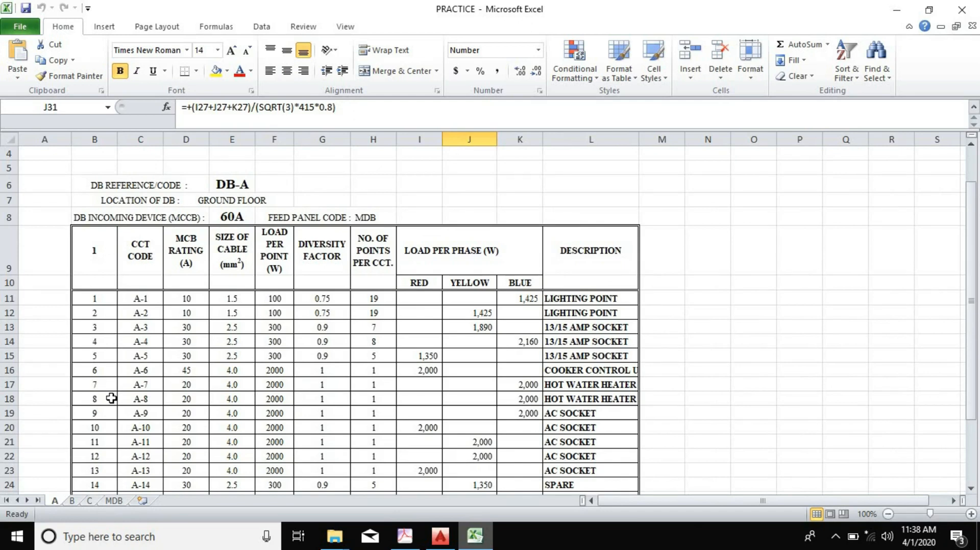
mouse_move(373, 285)
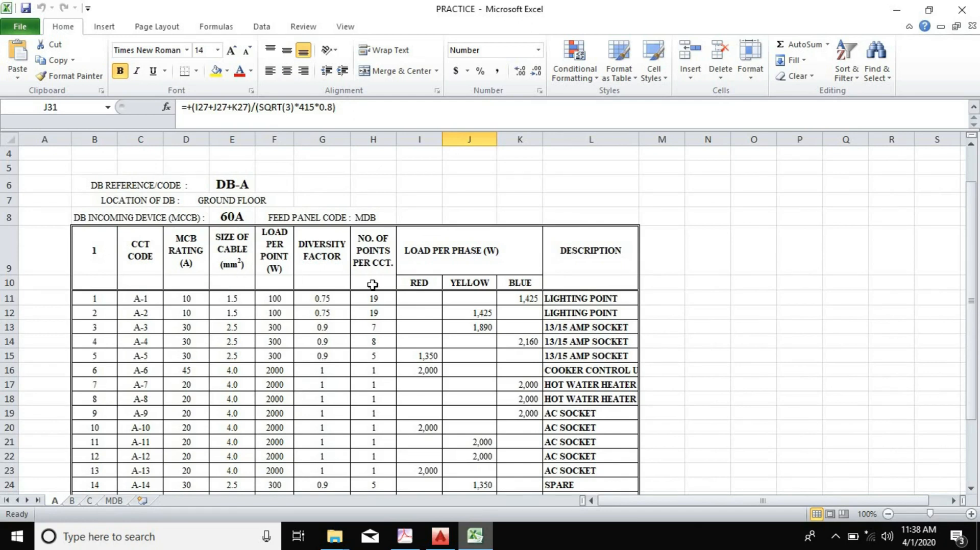
scroll(down, 3)
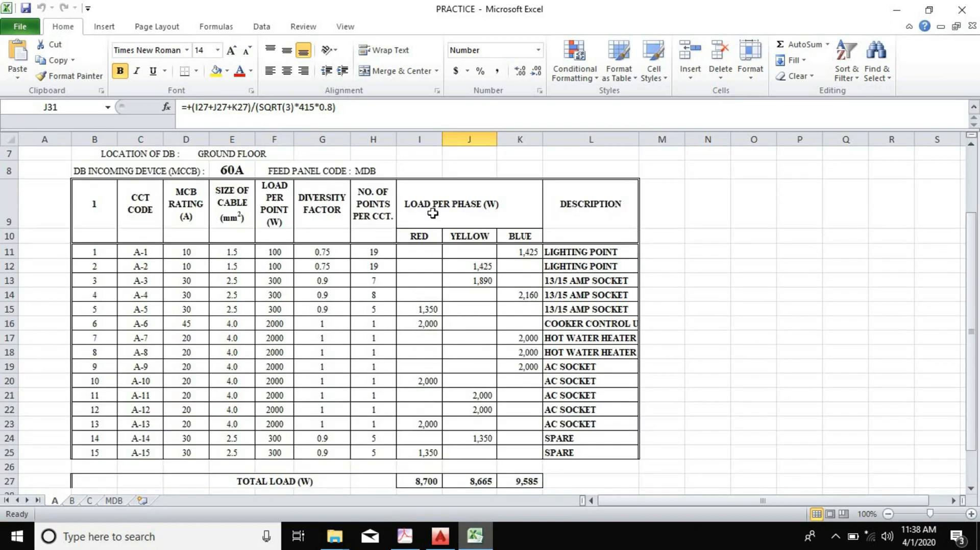
mouse_move(521, 249)
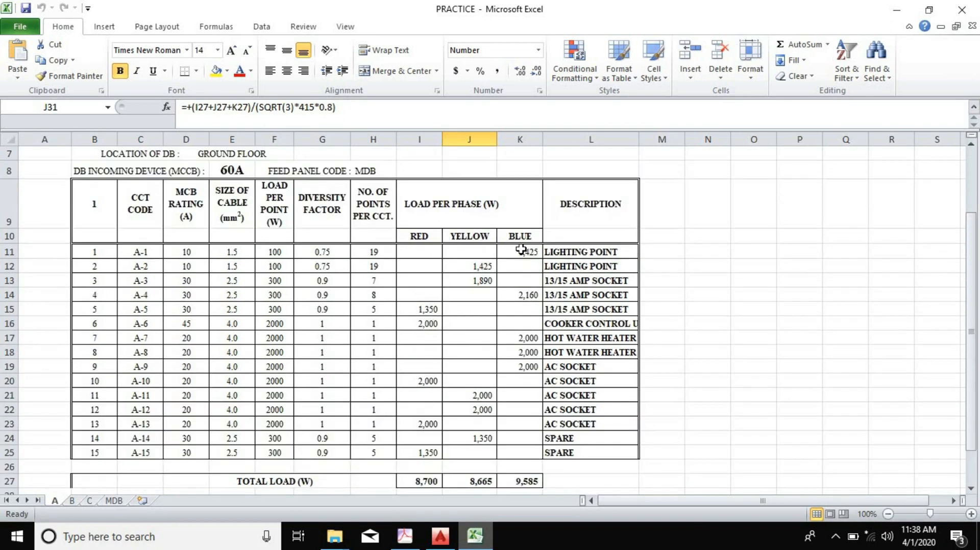
mouse_move(444, 294)
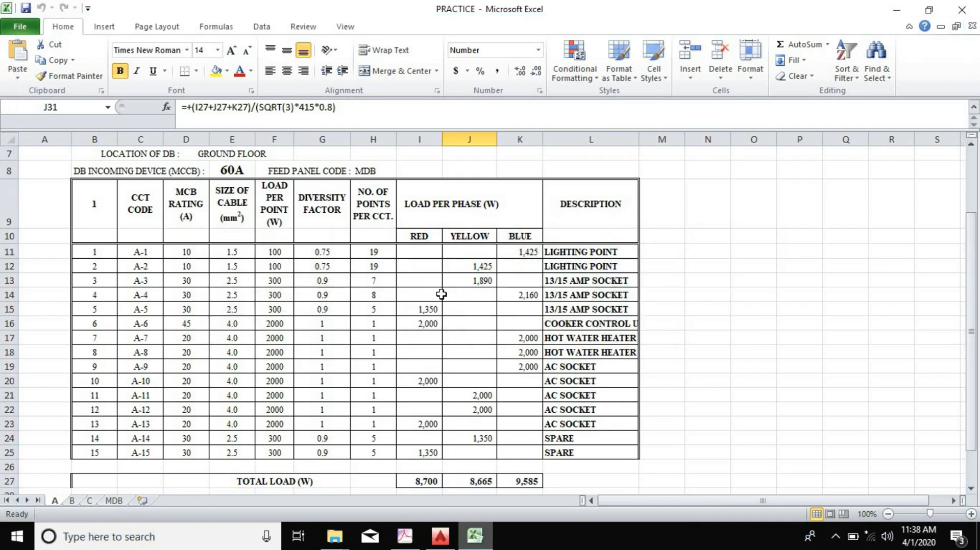
scroll(down, 3)
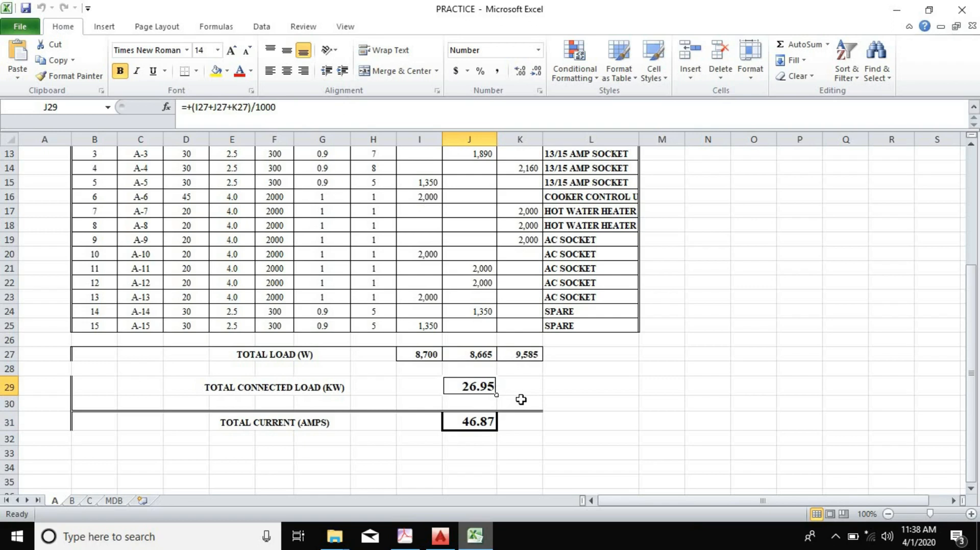
mouse_move(515, 405)
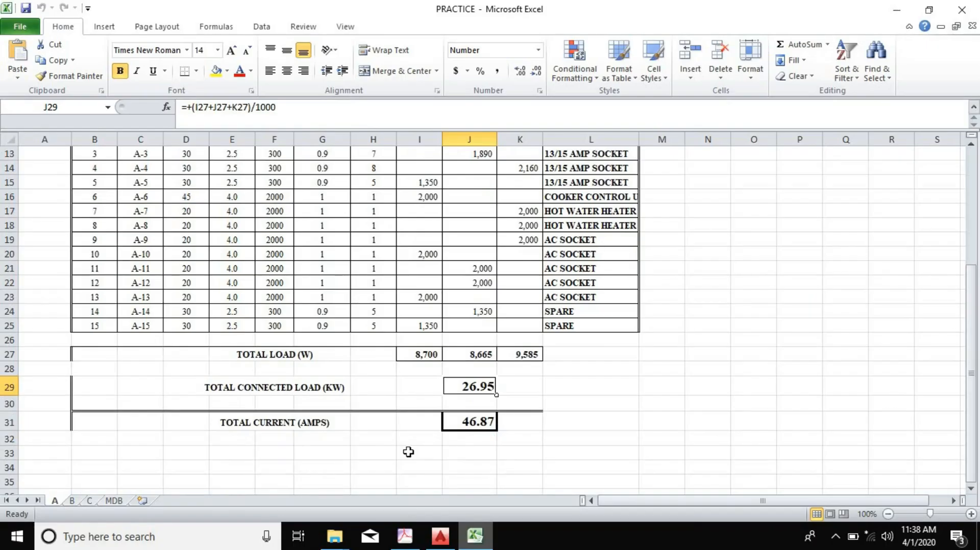
mouse_move(480, 429)
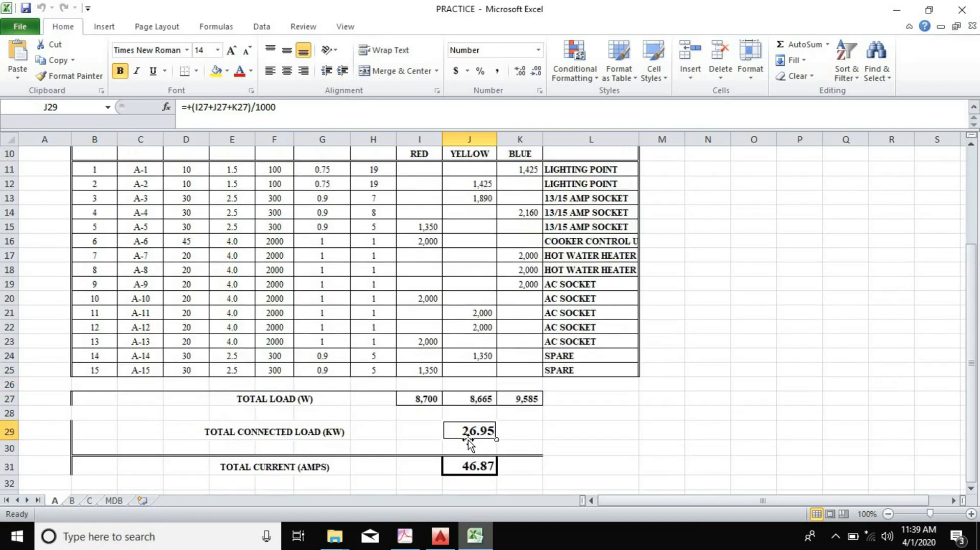
mouse_move(470, 441)
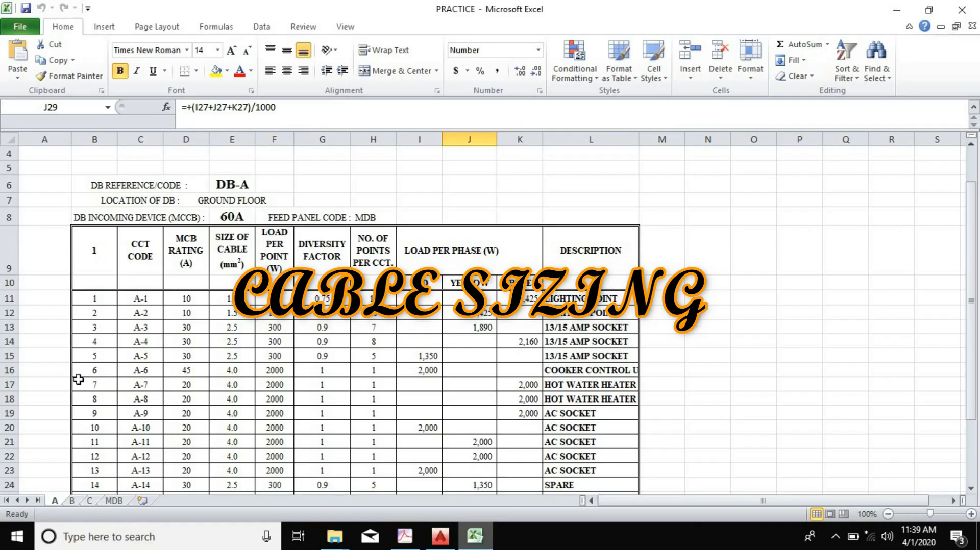
click(115, 500)
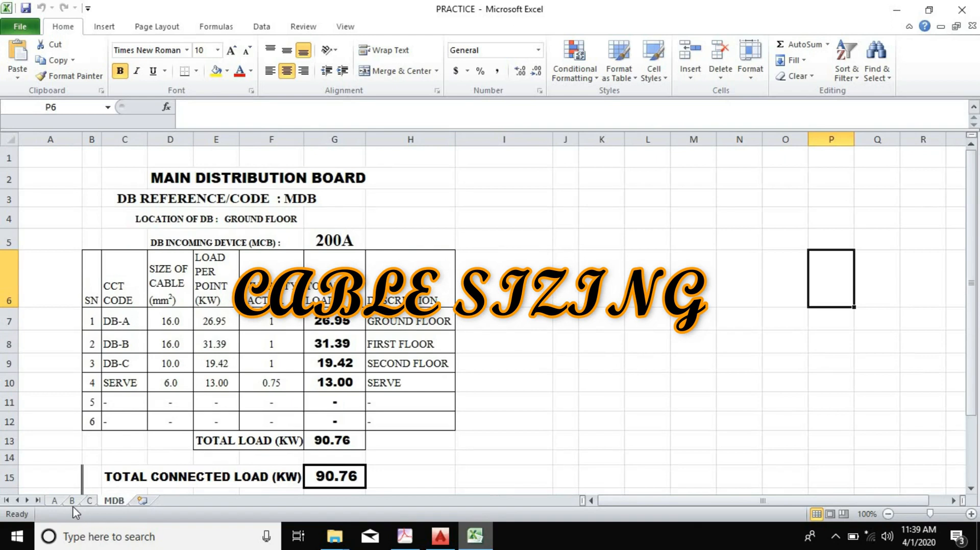
click(72, 501)
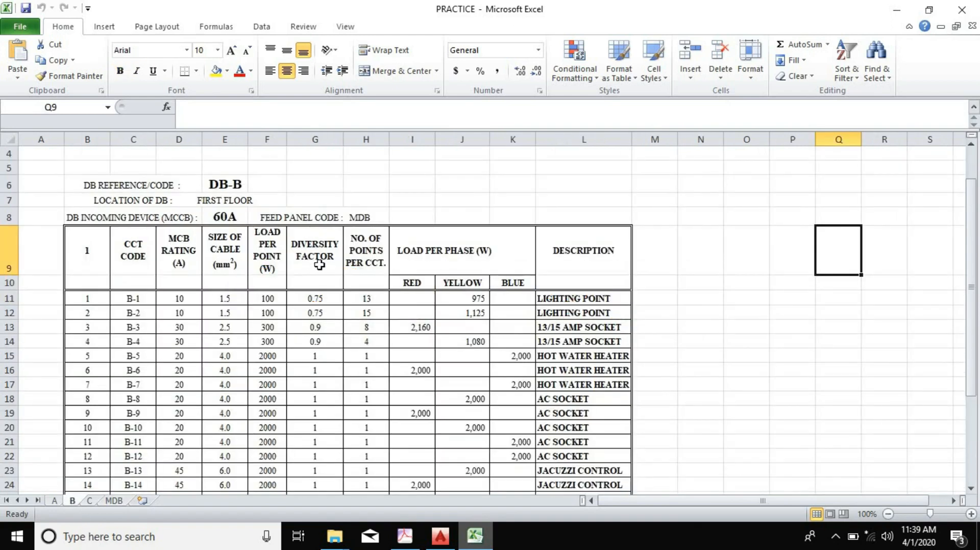
mouse_move(355, 283)
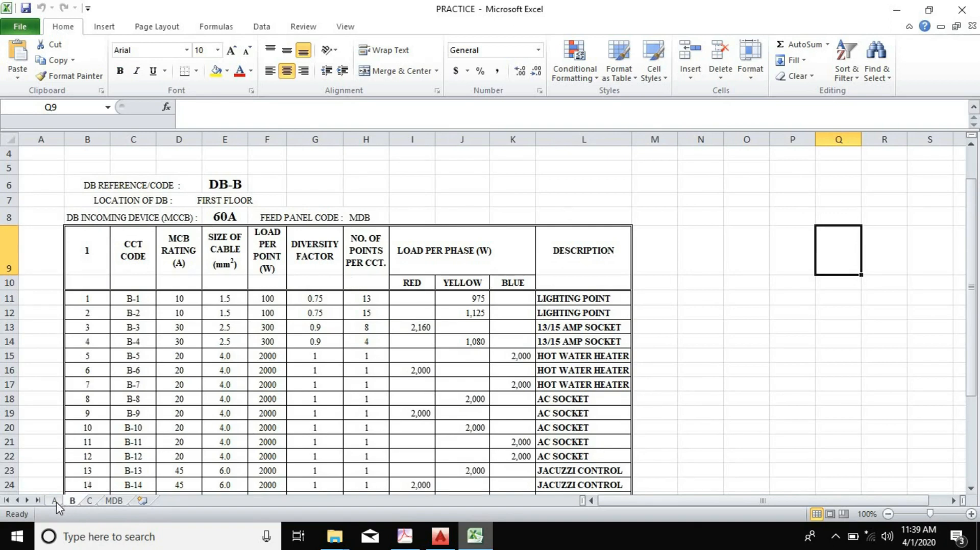
click(55, 501)
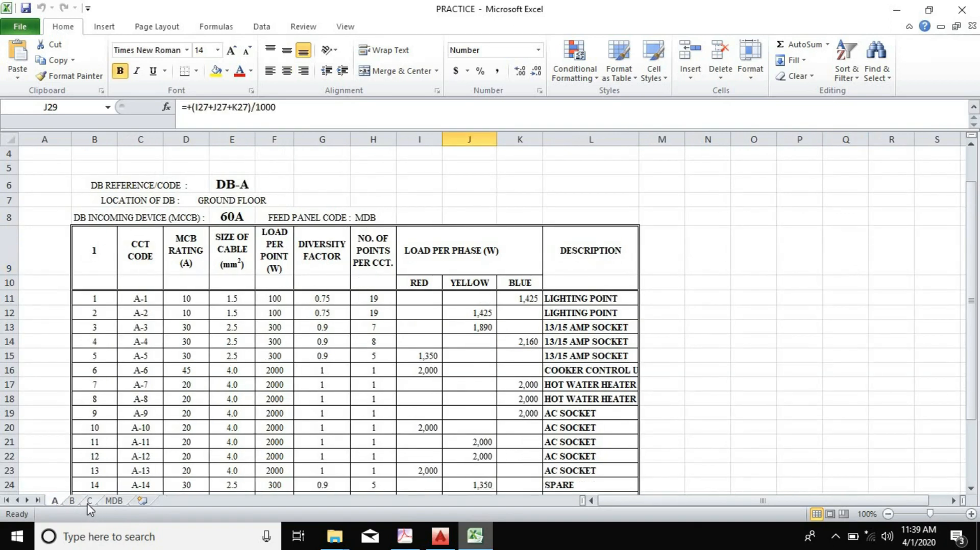
click(88, 501)
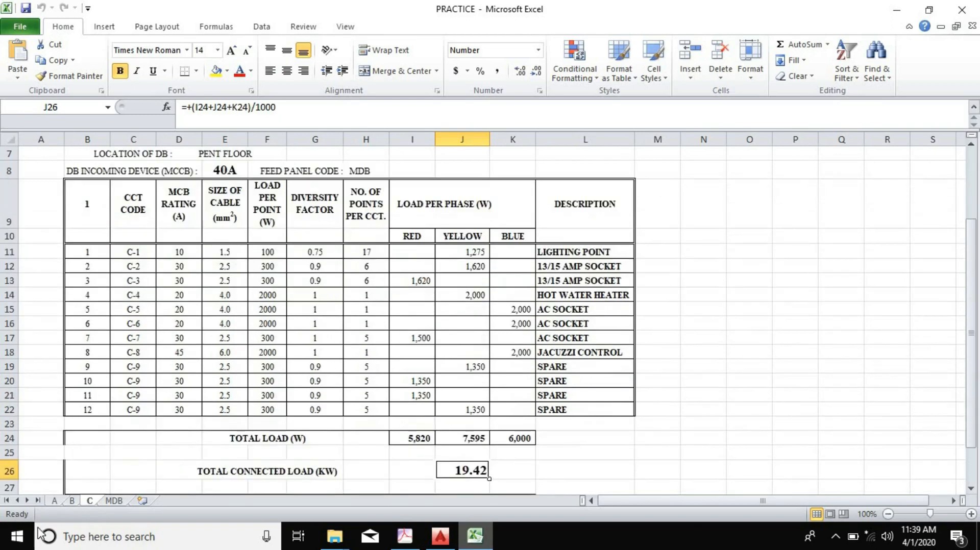
click(54, 501)
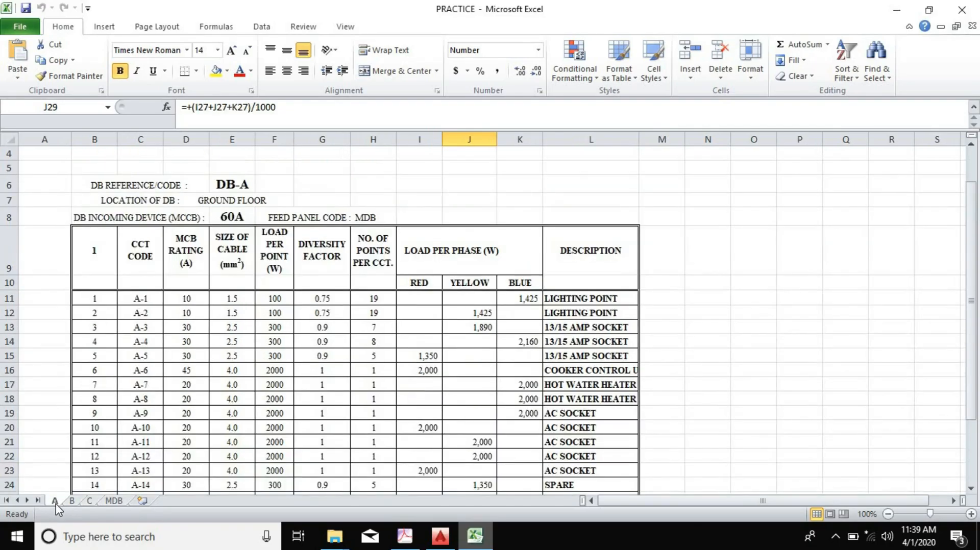
scroll(down, 3)
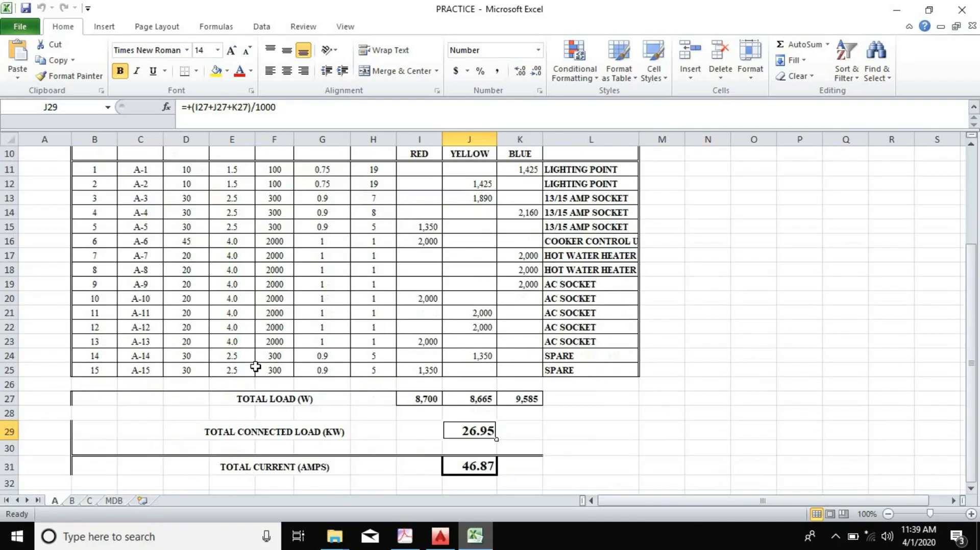
mouse_move(279, 354)
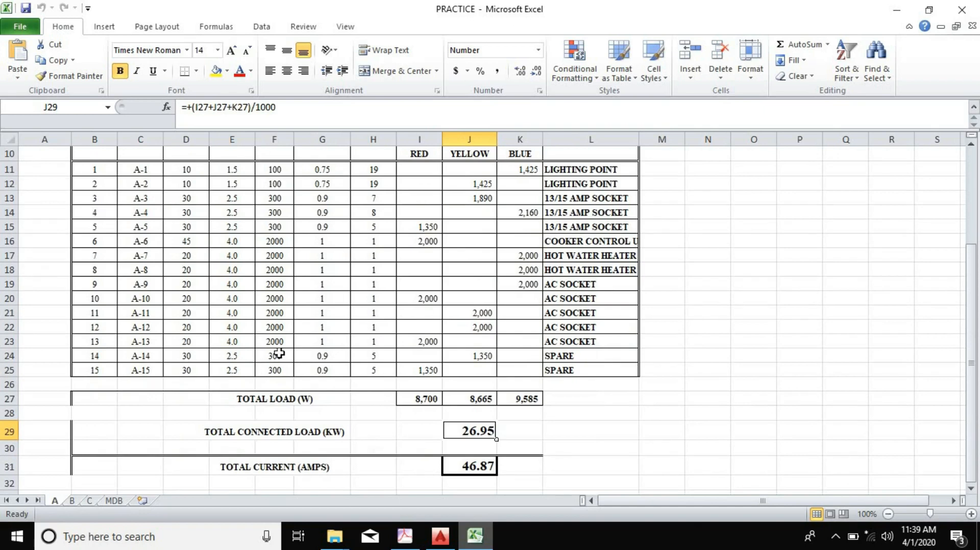
mouse_move(428, 343)
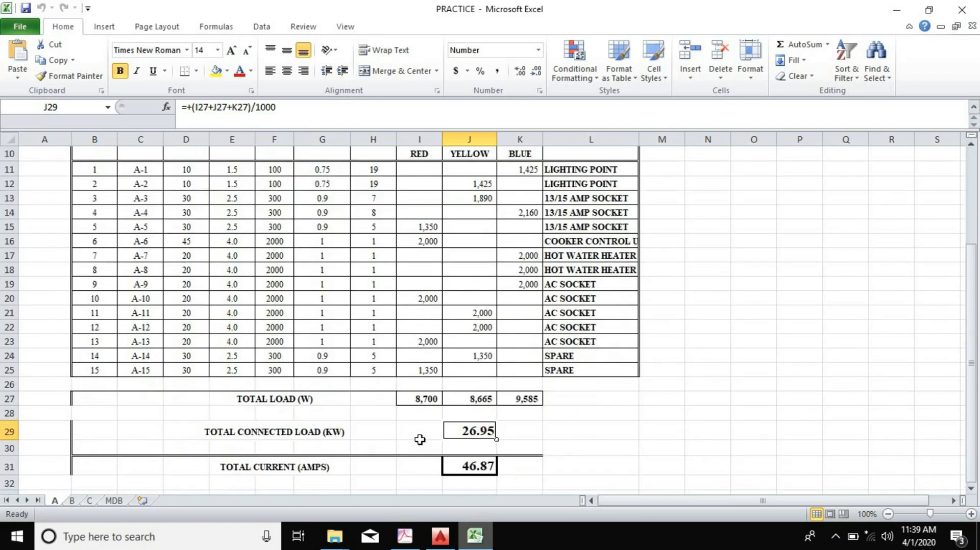
mouse_move(422, 441)
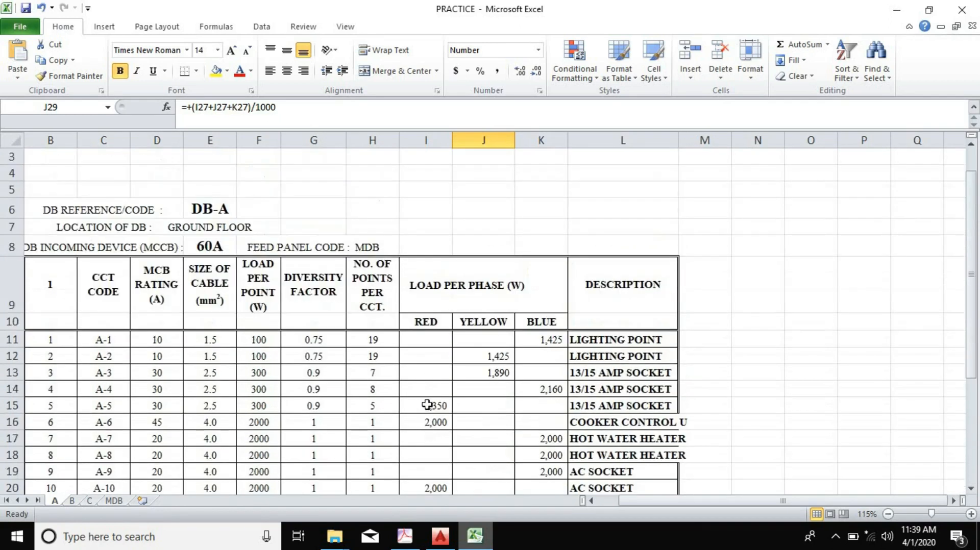
scroll(down, 3)
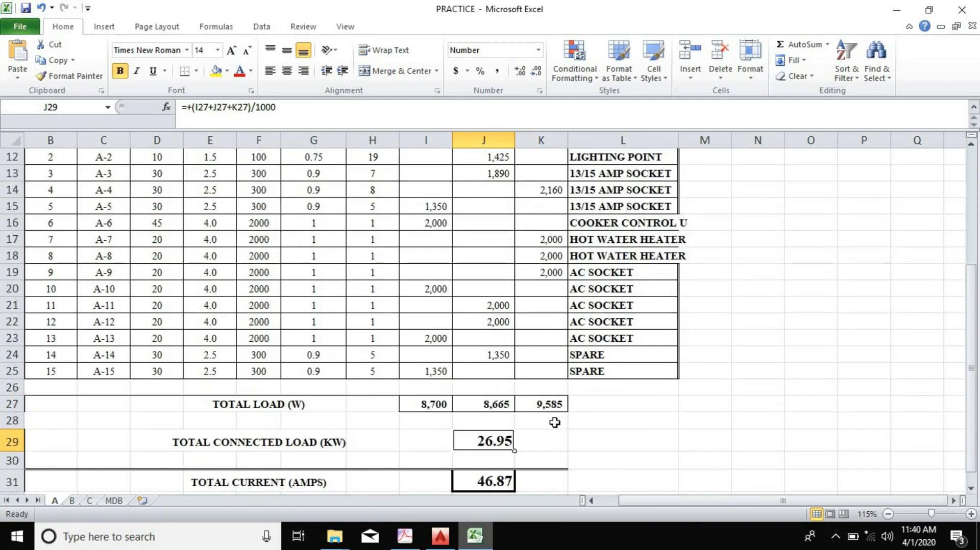
mouse_move(541, 419)
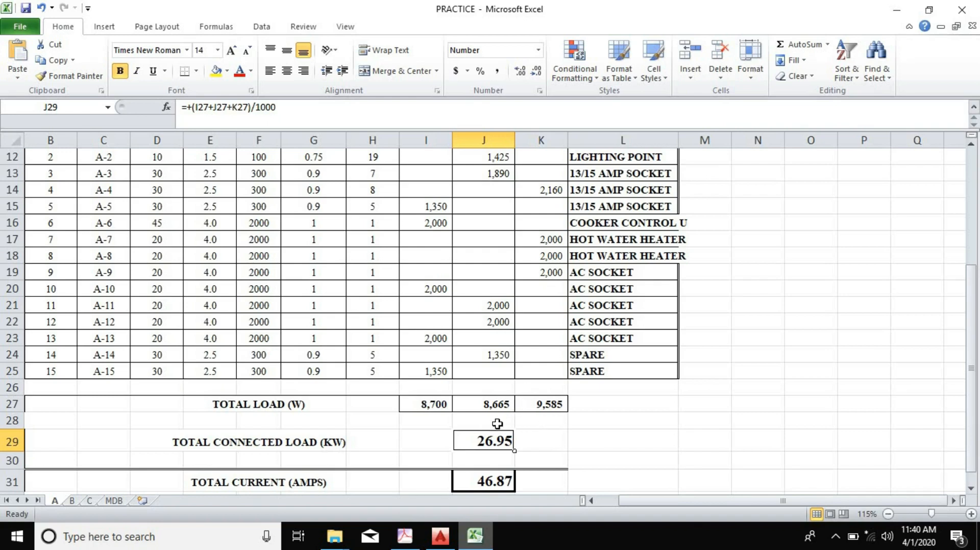
mouse_move(462, 379)
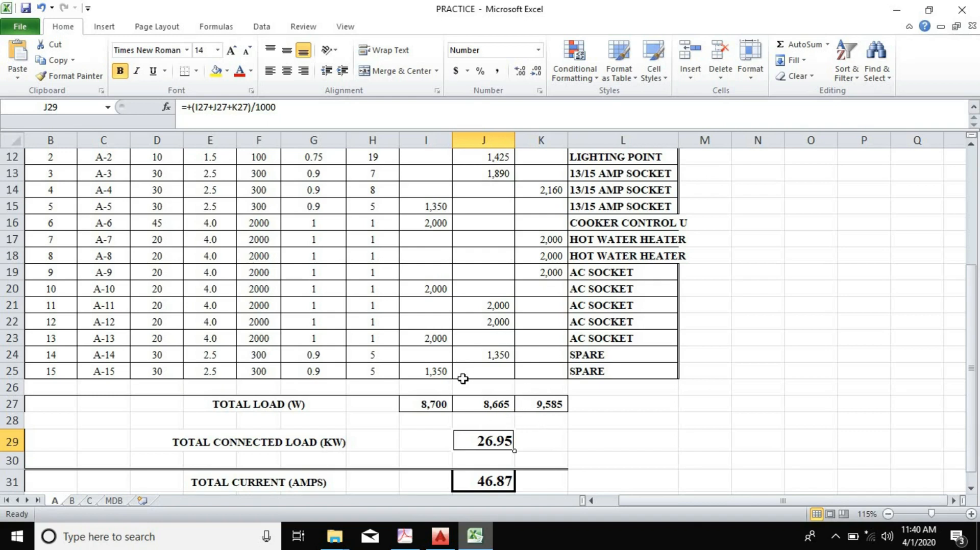
mouse_move(469, 381)
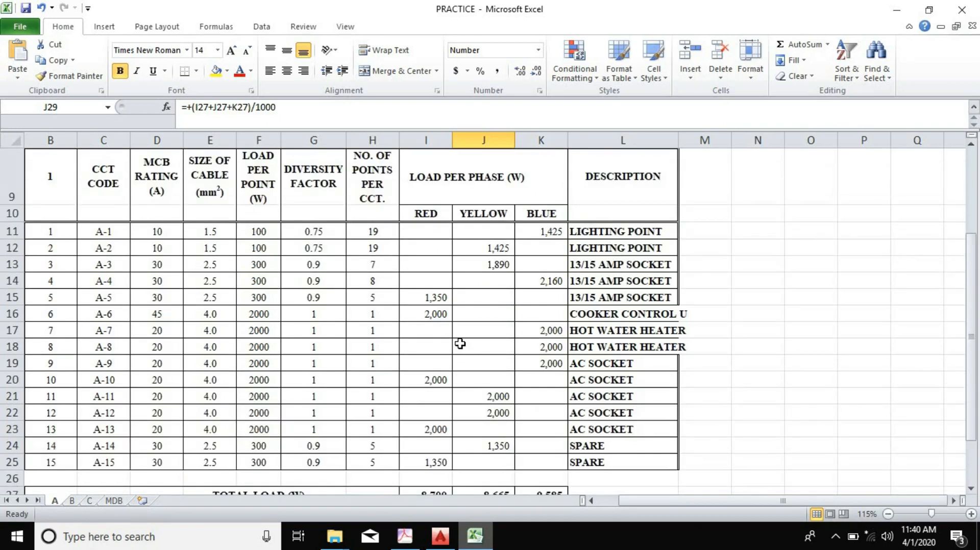
scroll(down, 3)
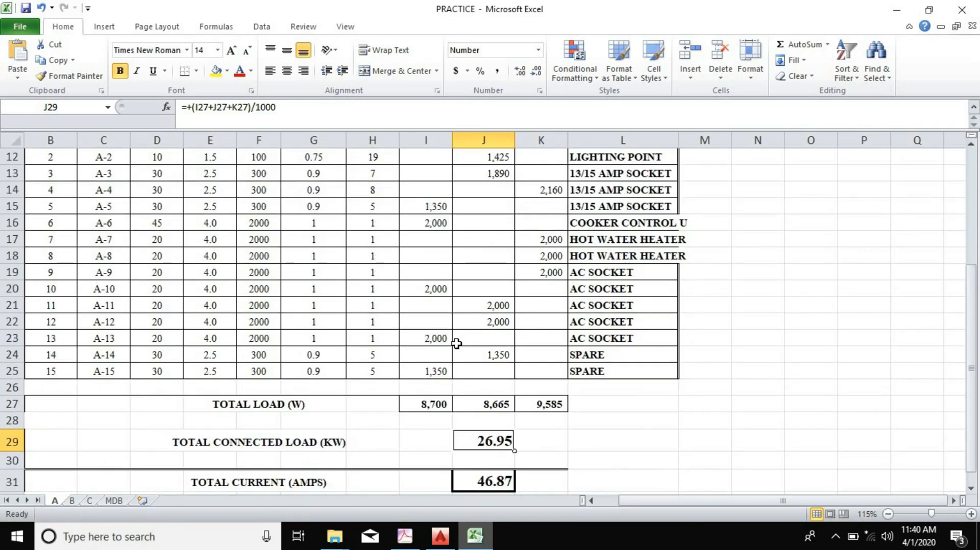
mouse_move(499, 391)
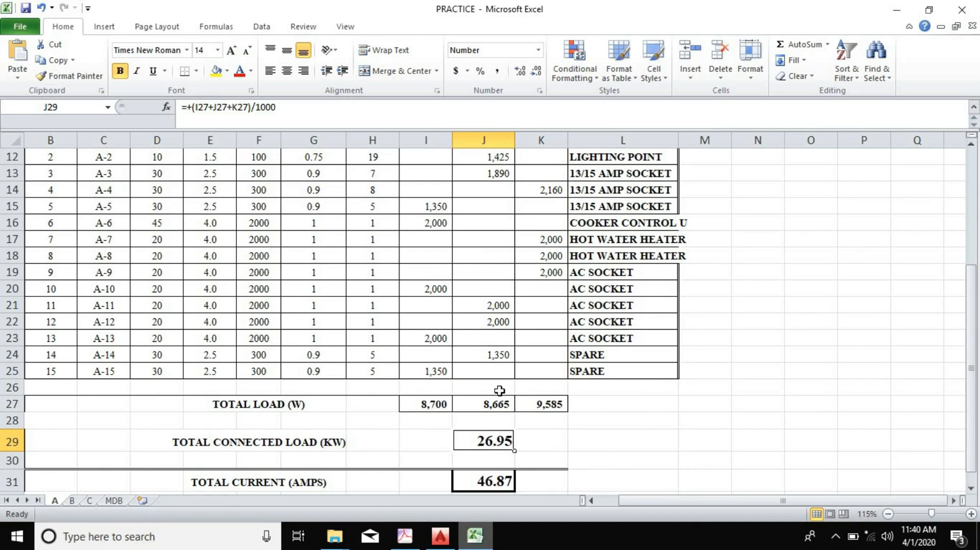
mouse_move(491, 394)
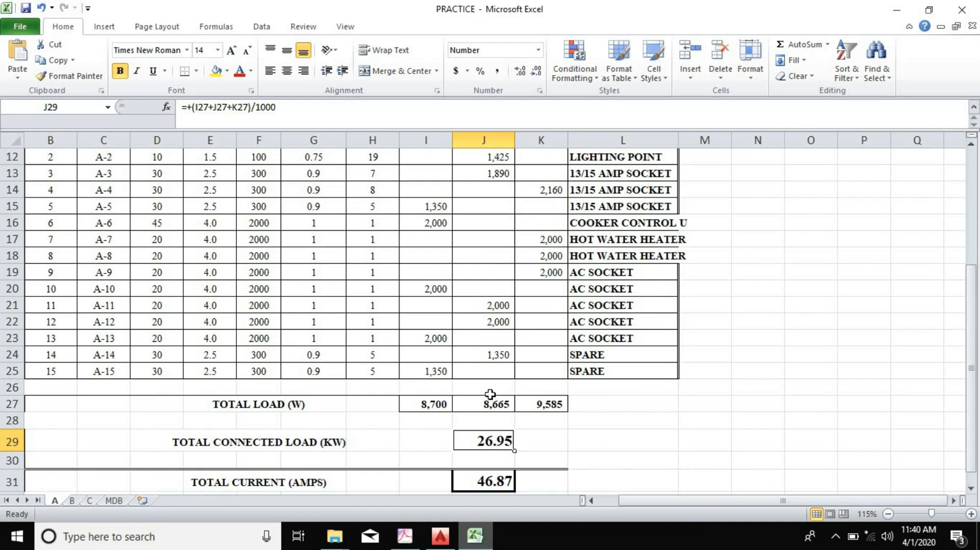
mouse_move(480, 405)
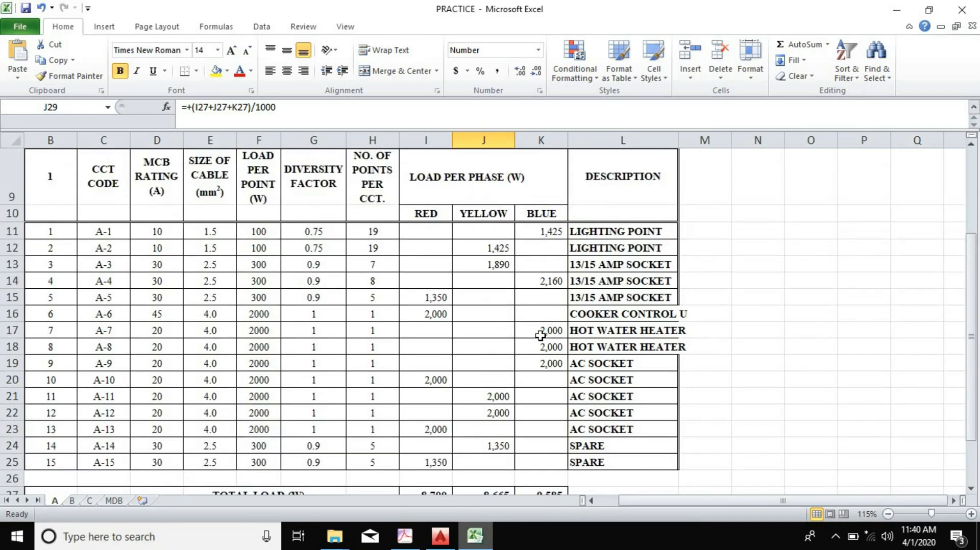
Move A-4's 2,160 W load to yellow and A-3's 1,890 W load to blue.
click(541, 281)
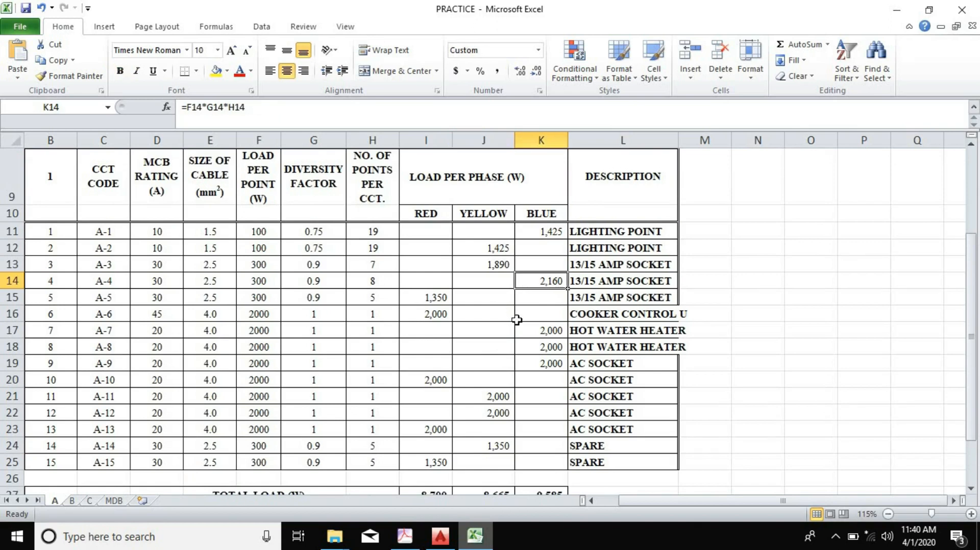
mouse_move(235, 107)
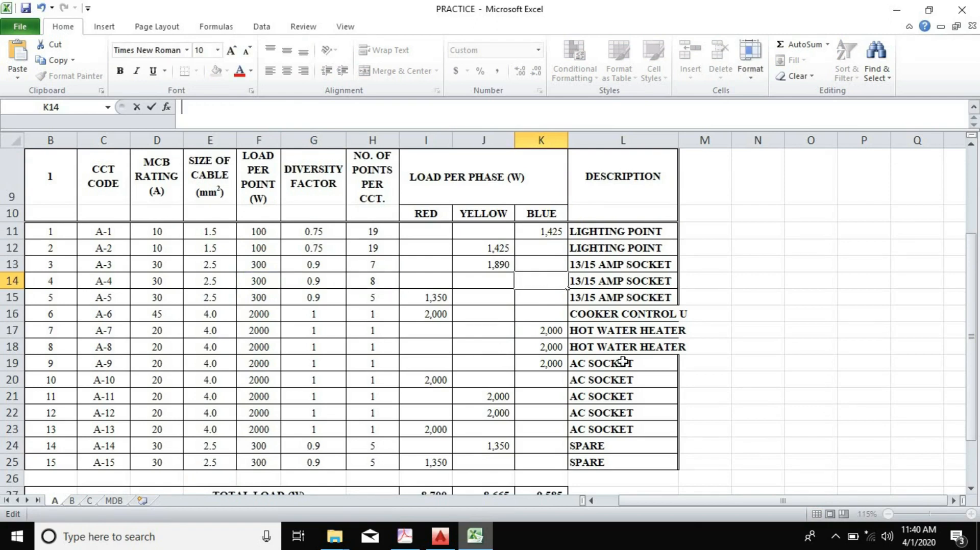
click(483, 281)
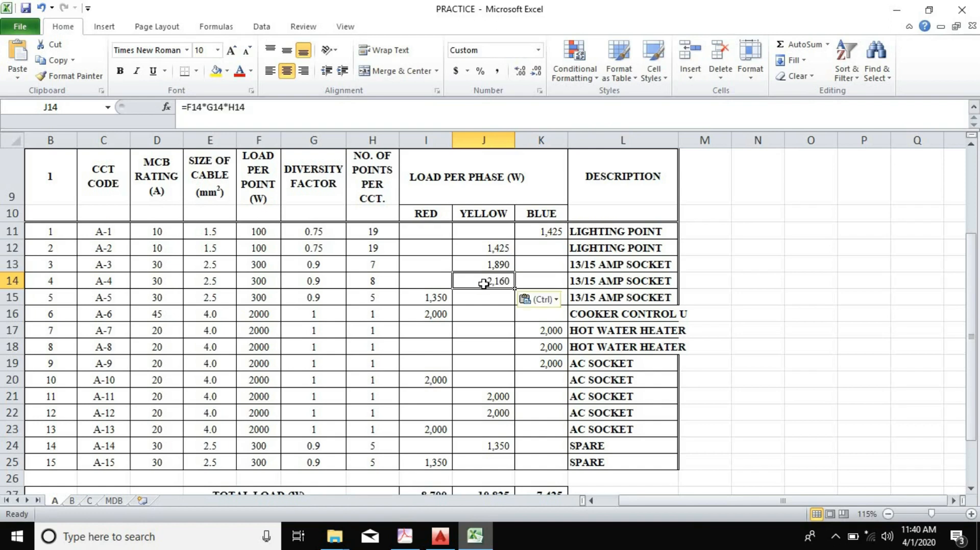
click(483, 263)
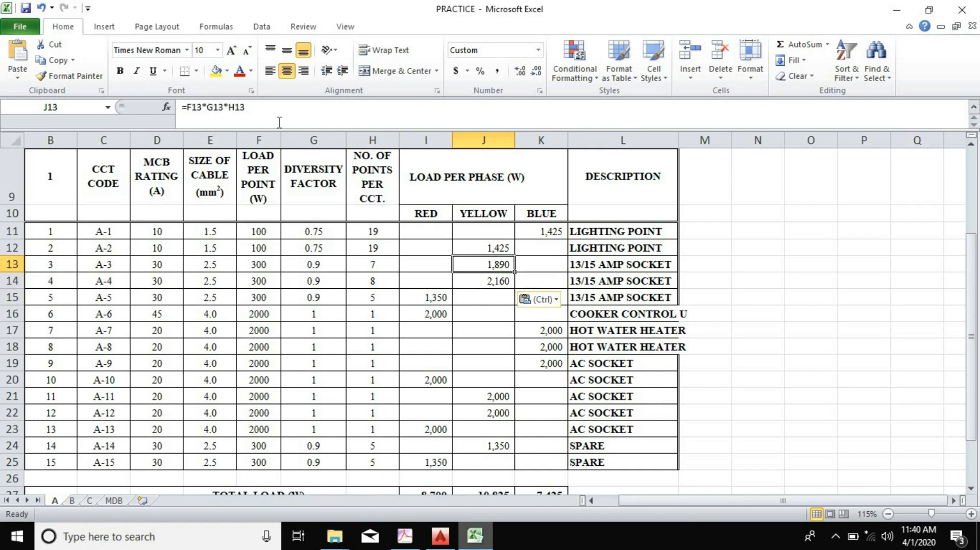
double_click(483, 263)
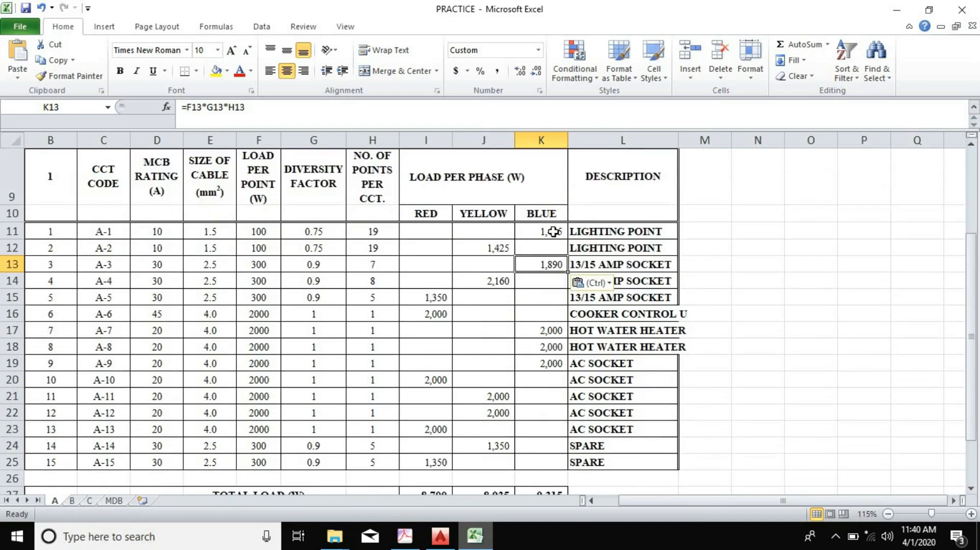
Check DB-A's rebalanced totals of 8,700, 8,935 and 9,315 W, then move to the DB-B sheet.
scroll(down, 3)
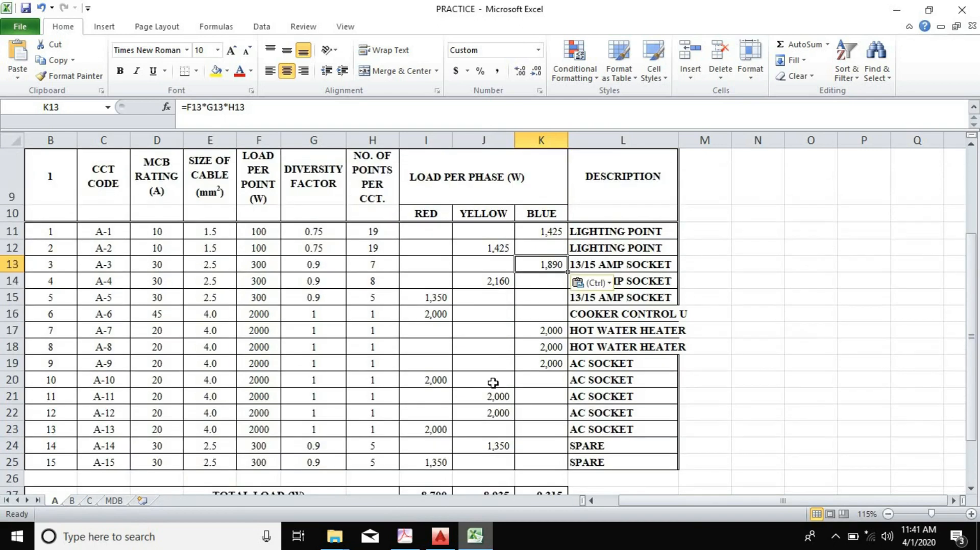
scroll(down, 3)
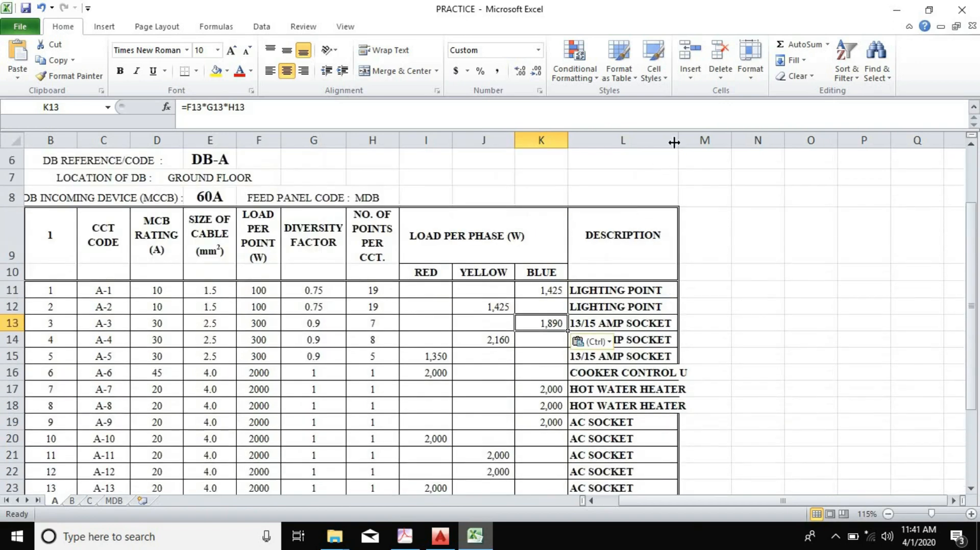
scroll(down, 3)
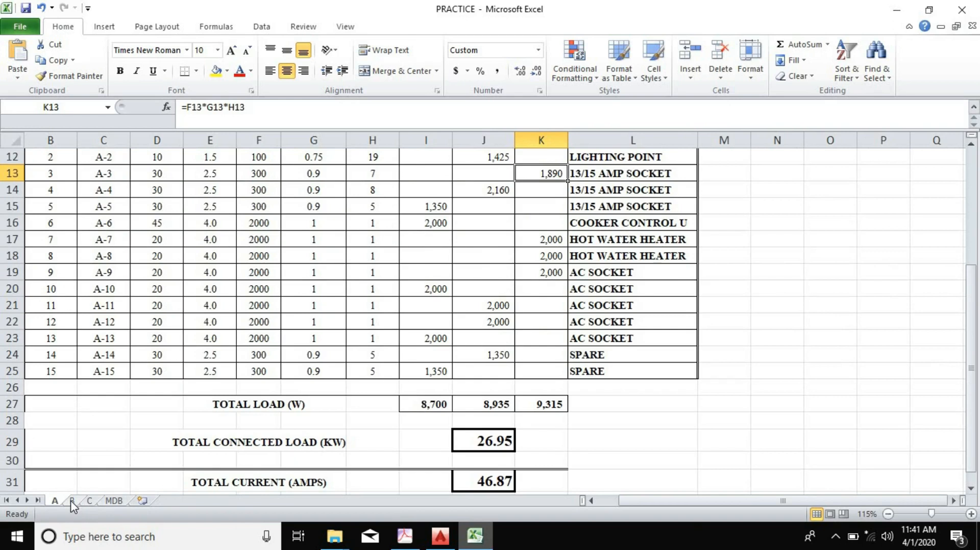
click(71, 501)
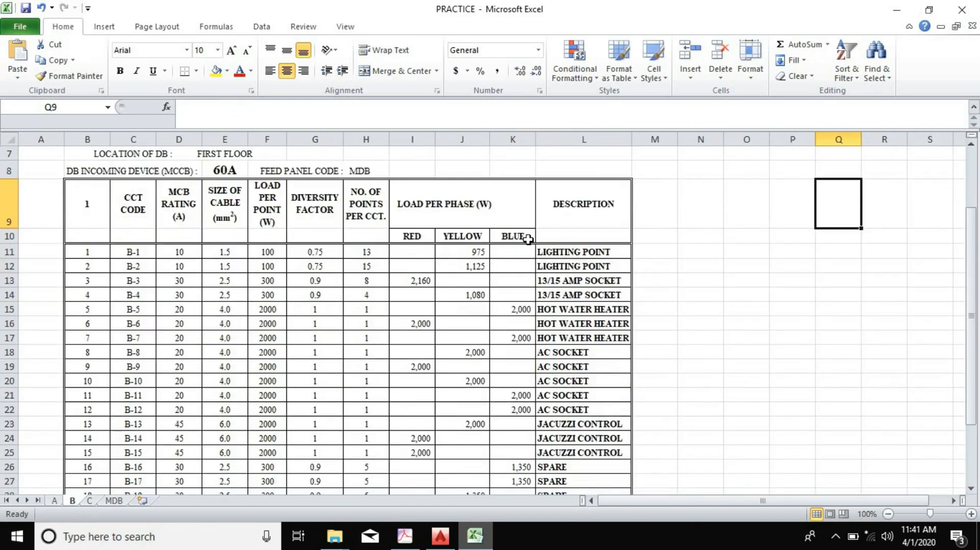
Leave sheet B for sheet C, the pent-floor DB-C schedule with 19.42 kW connected.
scroll(down, 3)
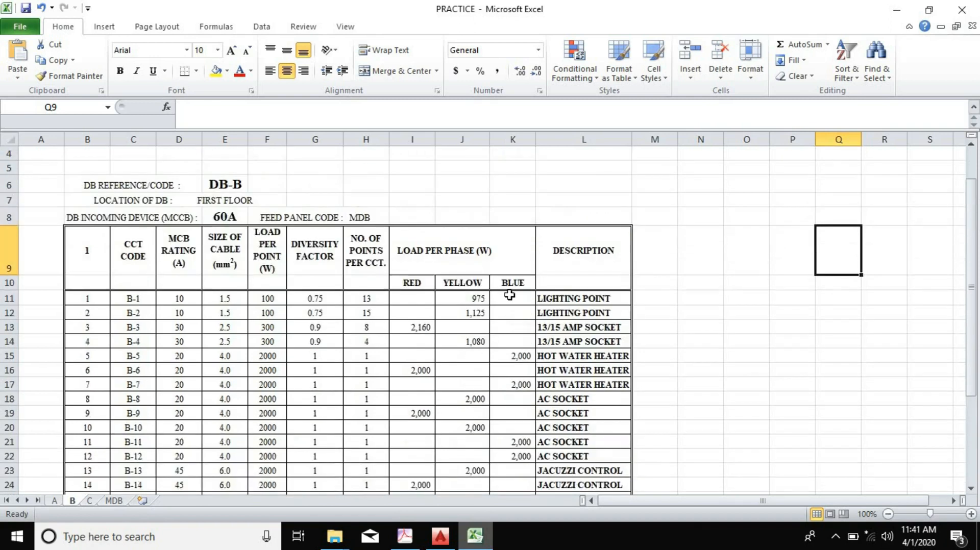
click(90, 502)
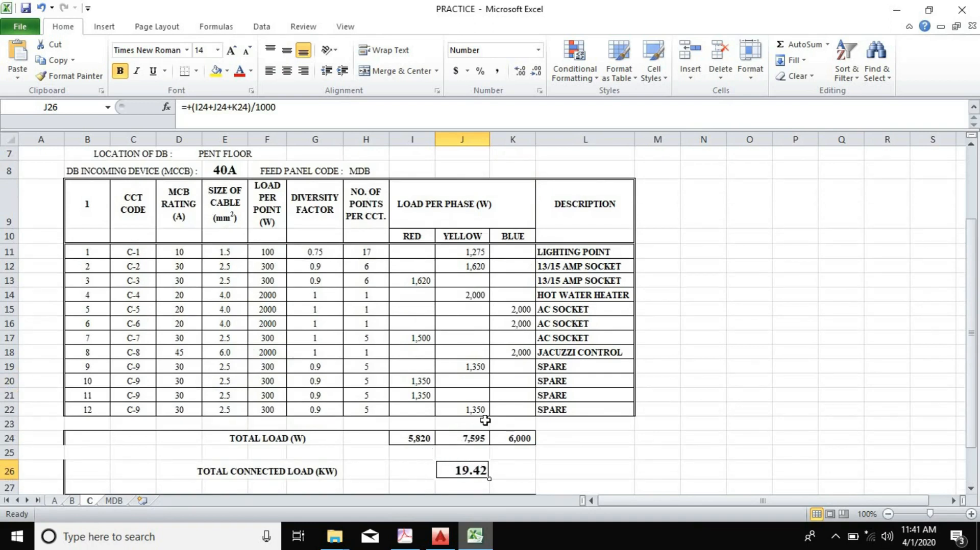
mouse_move(459, 319)
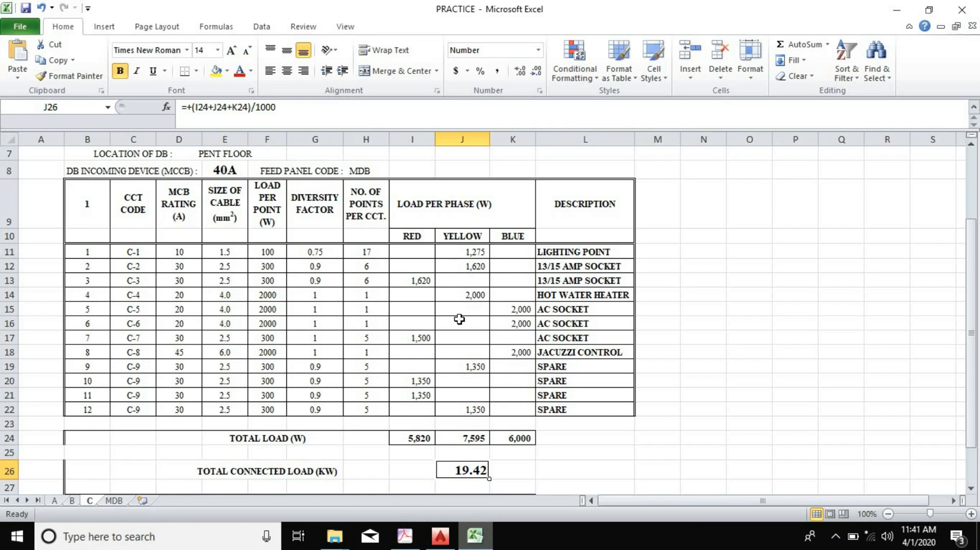
Move C-4's 2,000 W load from yellow to red, giving totals of 6,200, 7,215 and 6,000 W.
click(461, 294)
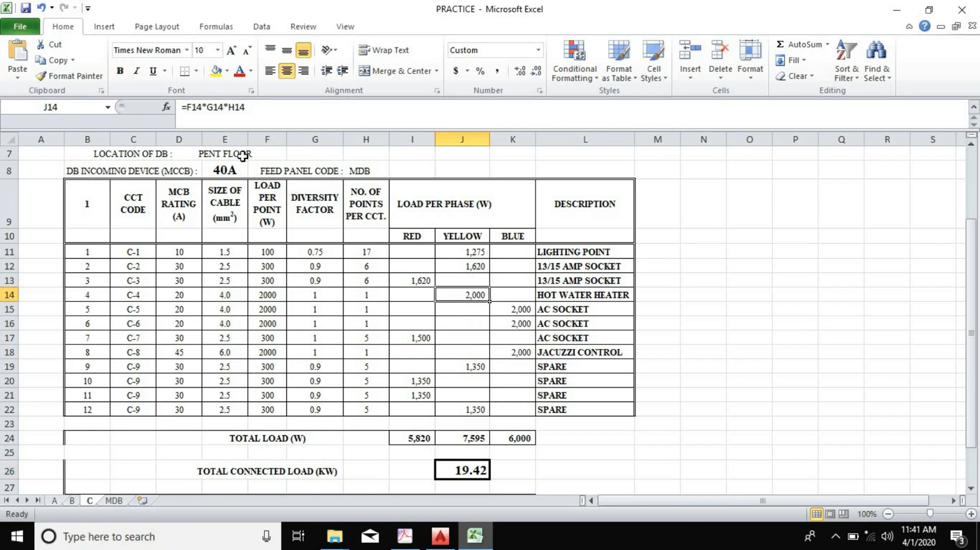
double_click(462, 294)
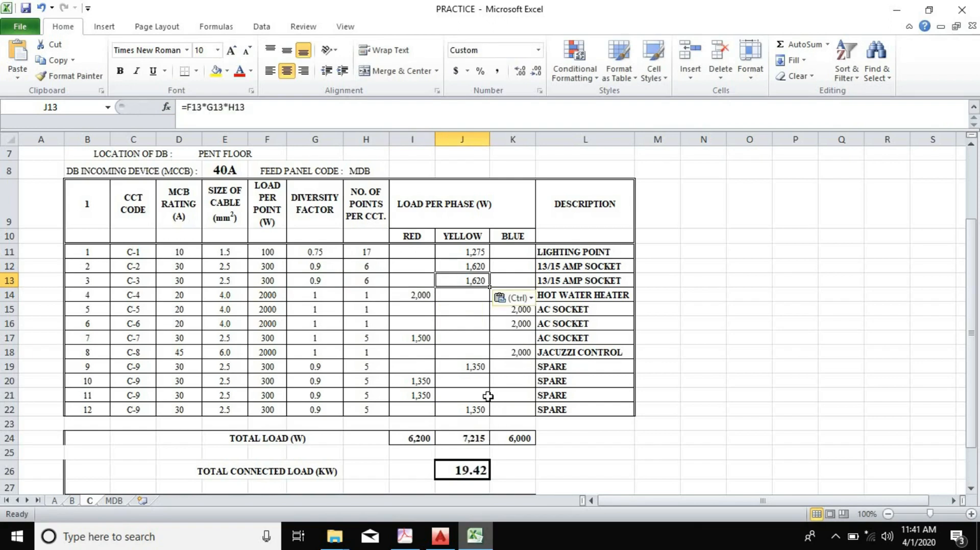
mouse_move(483, 401)
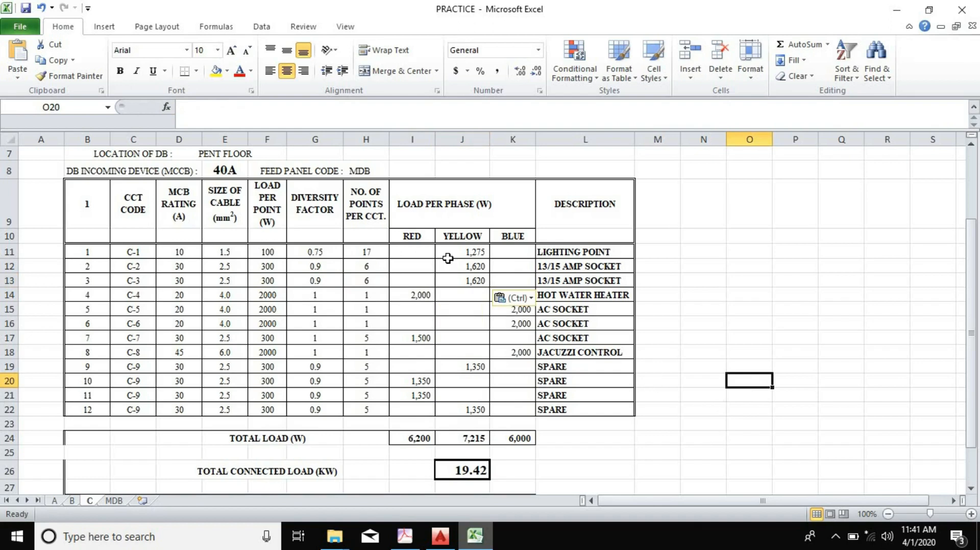
mouse_move(466, 383)
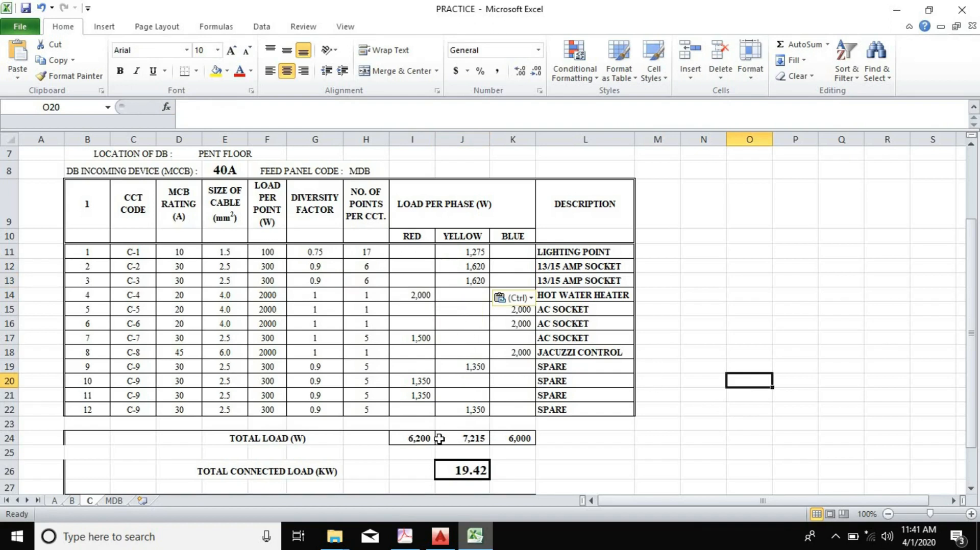
mouse_move(474, 367)
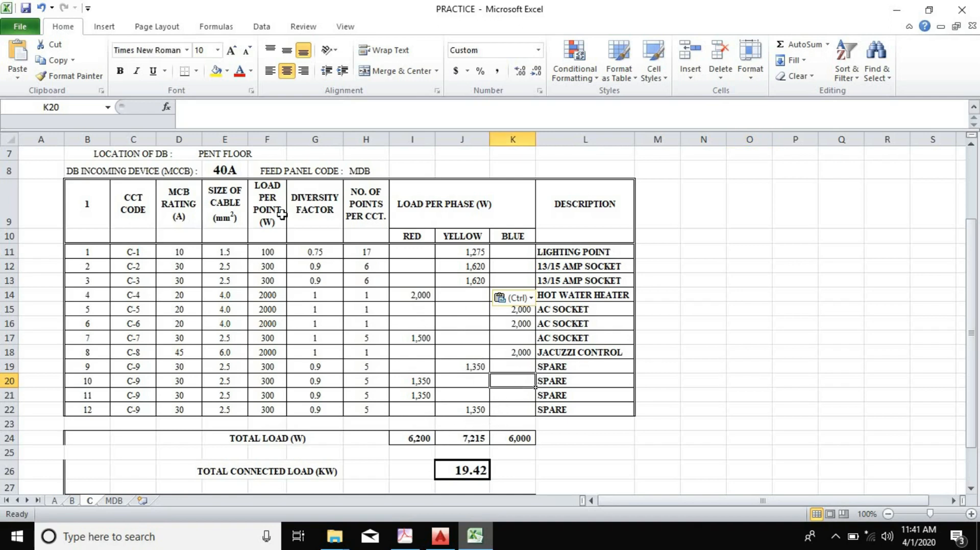
mouse_move(420, 368)
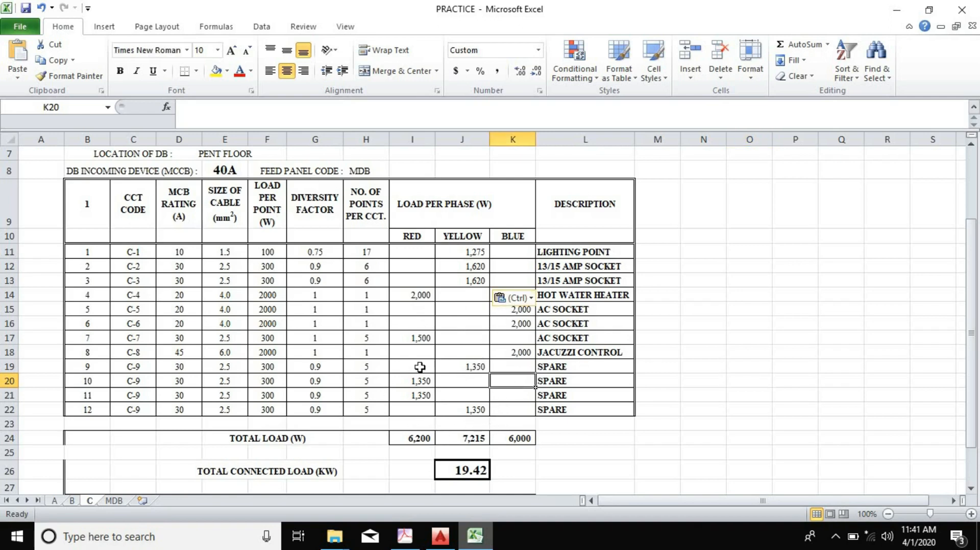
mouse_move(427, 357)
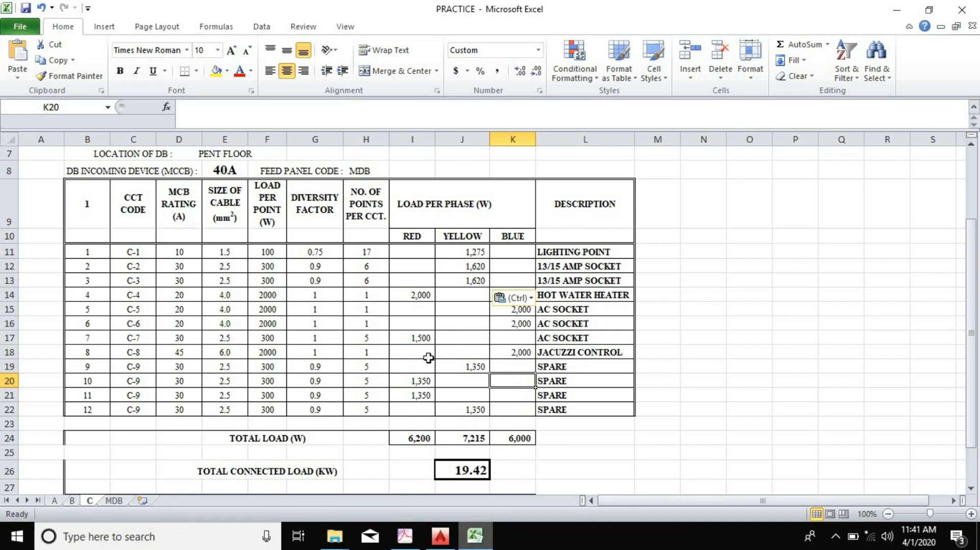
Move spare circuit 11's 1,350 W to yellow and C-2's 1,620 W socket load to red.
click(411, 395)
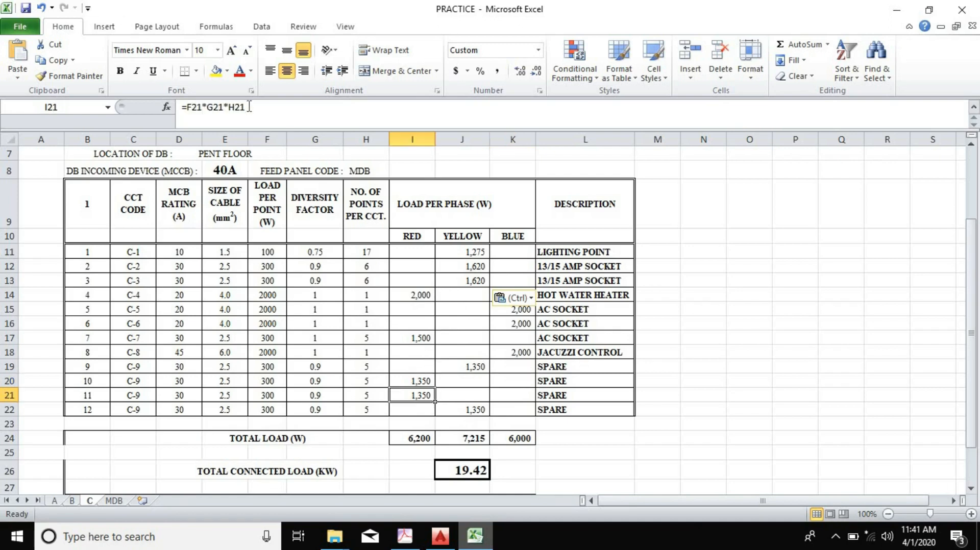
double_click(412, 395)
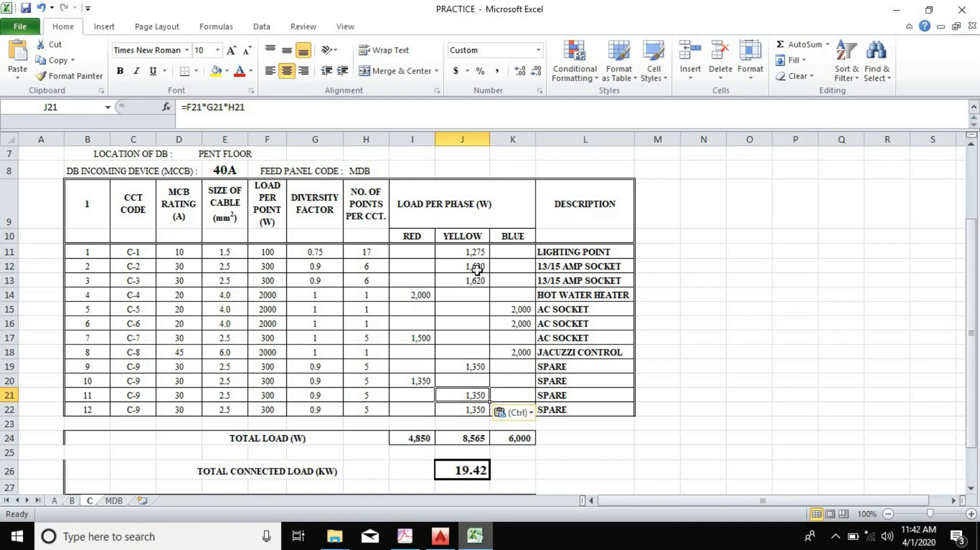
double_click(462, 266)
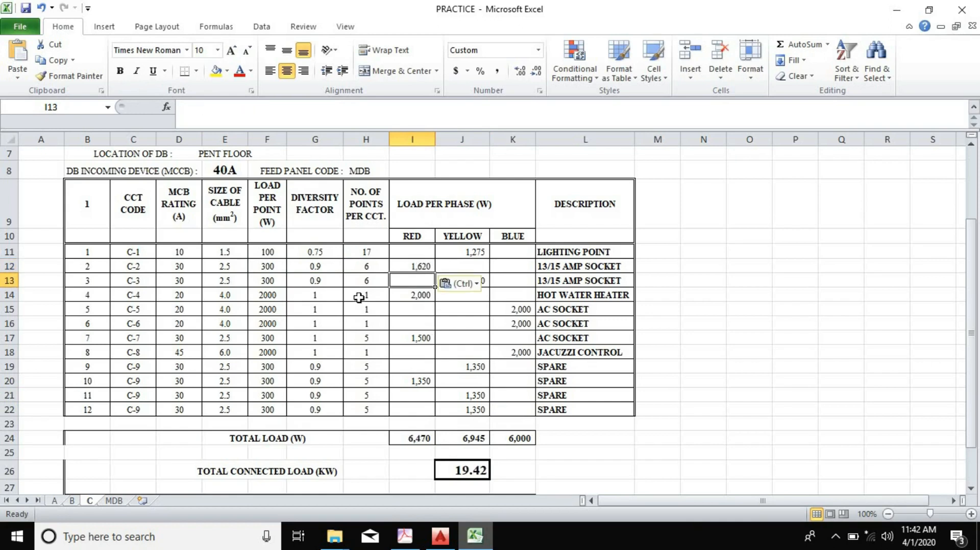
mouse_move(472, 480)
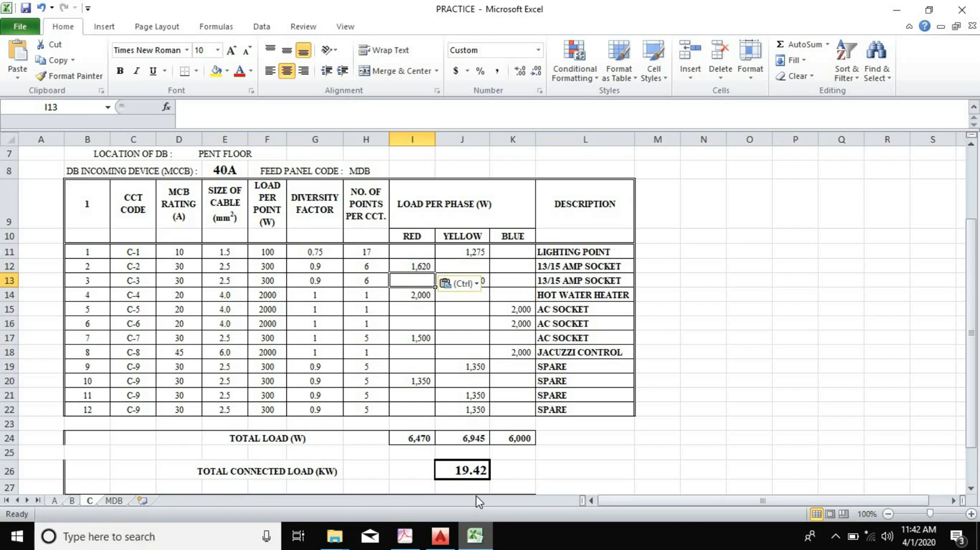
mouse_move(514, 445)
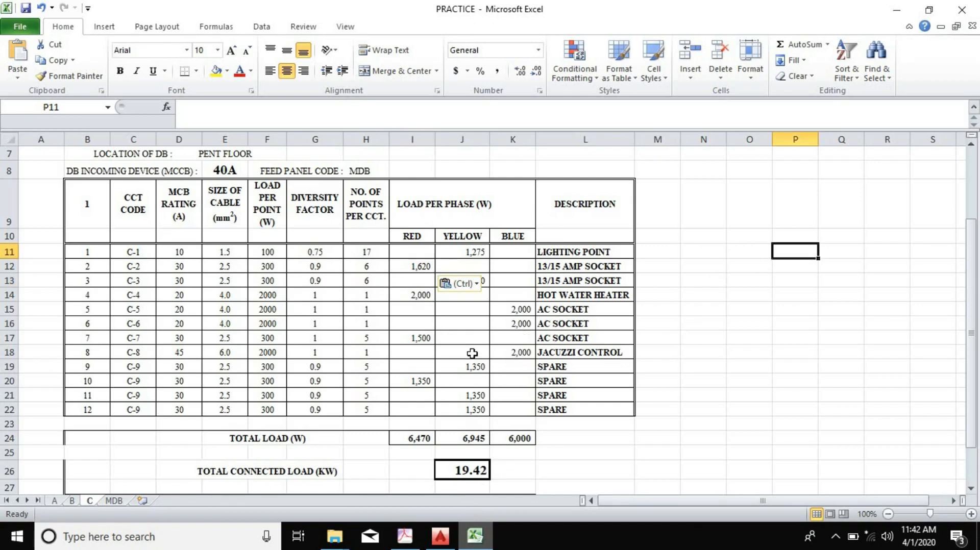
click(462, 352)
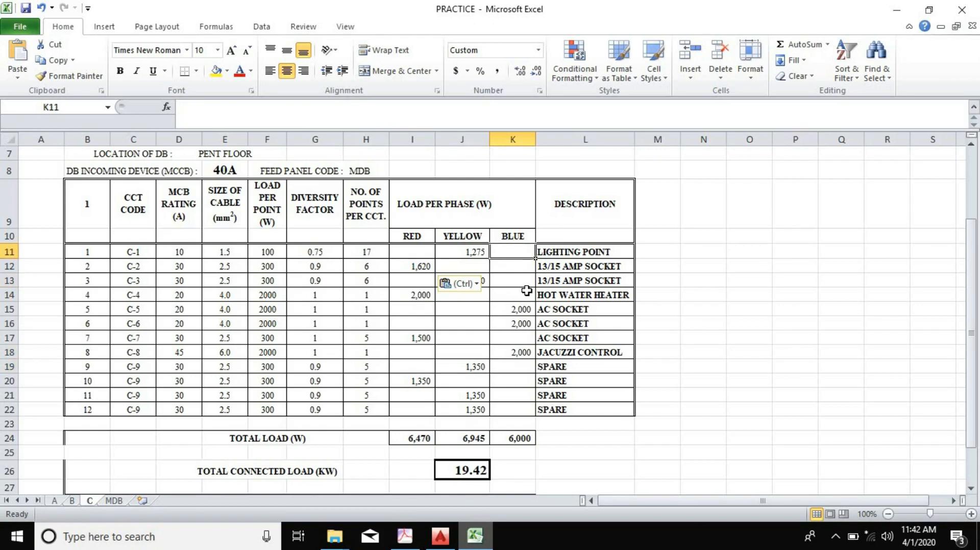
mouse_move(486, 394)
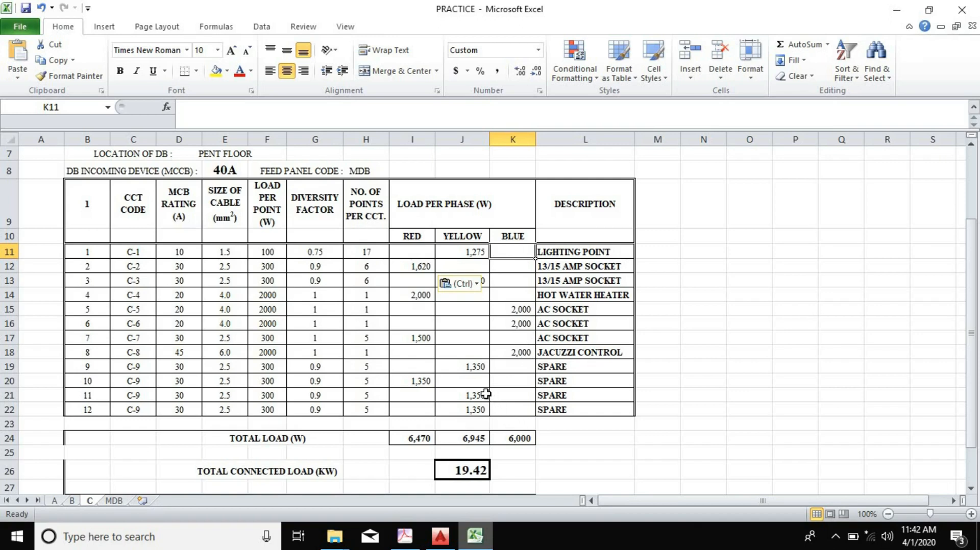
mouse_move(477, 380)
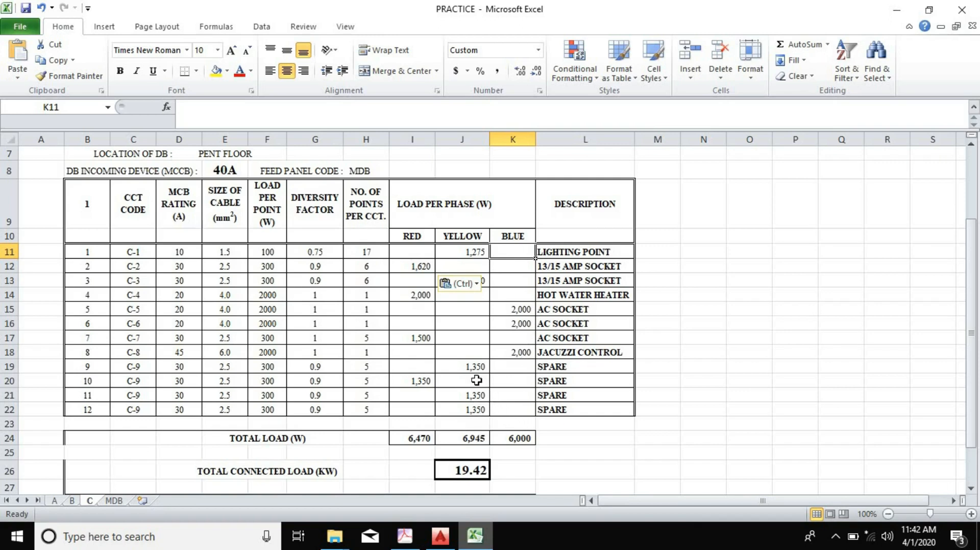
mouse_move(503, 383)
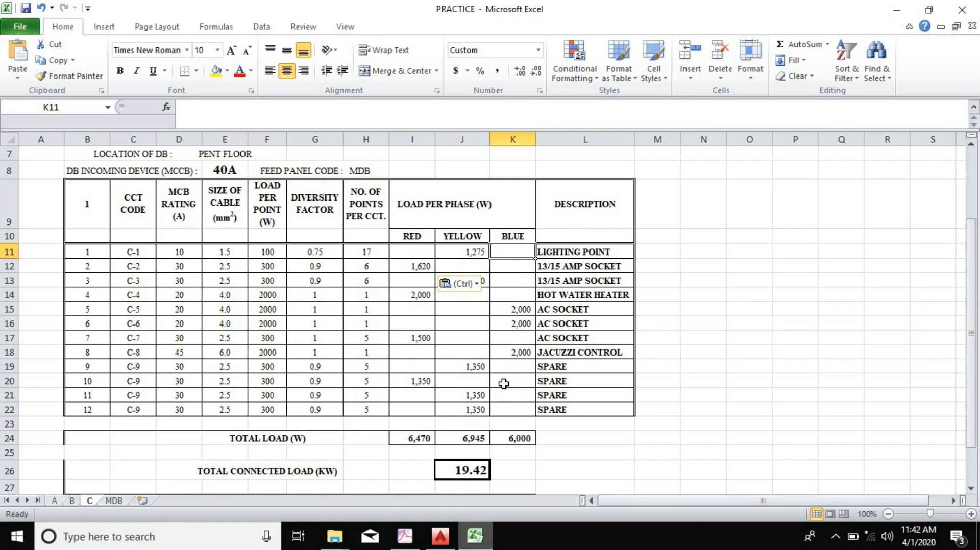
mouse_move(519, 301)
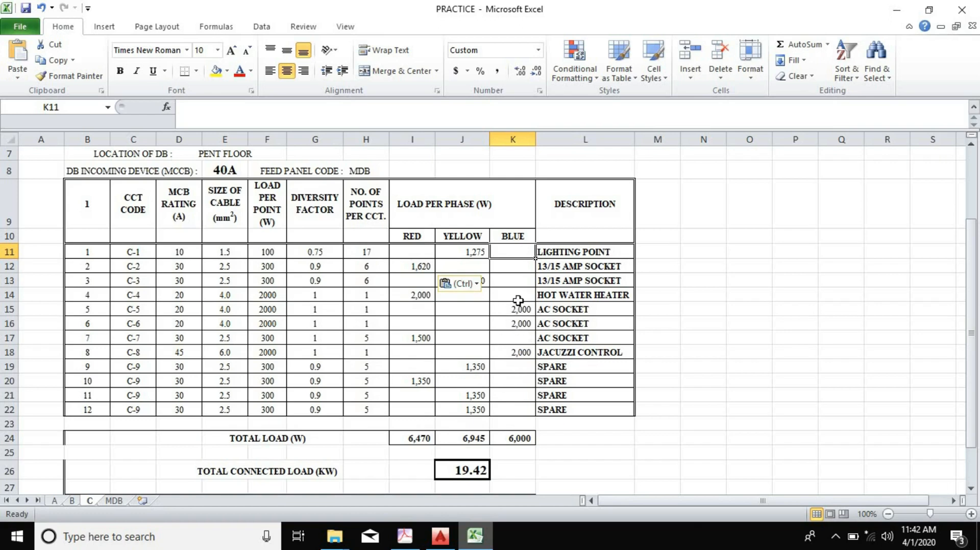
Move AC socket C-5's 2,000 W load from blue to yellow.
click(513, 309)
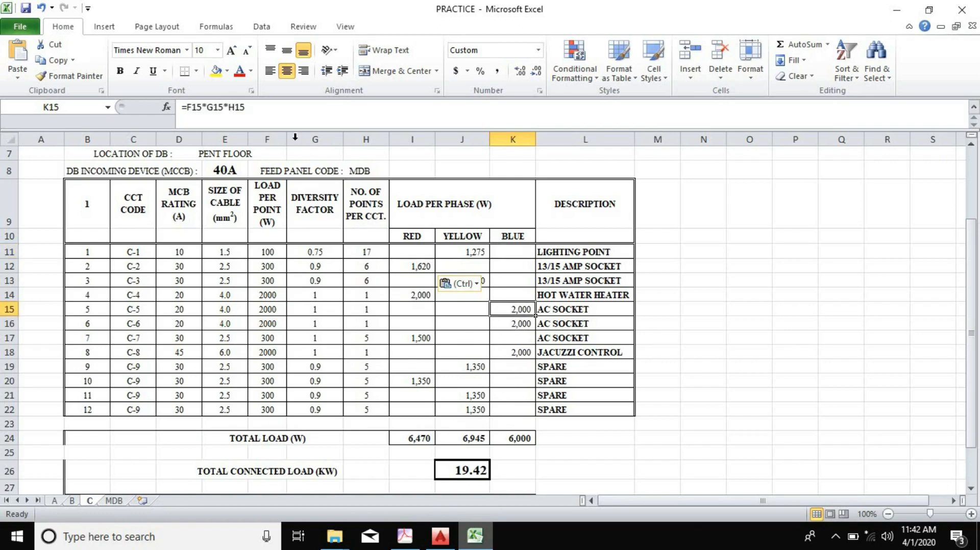
double_click(512, 309)
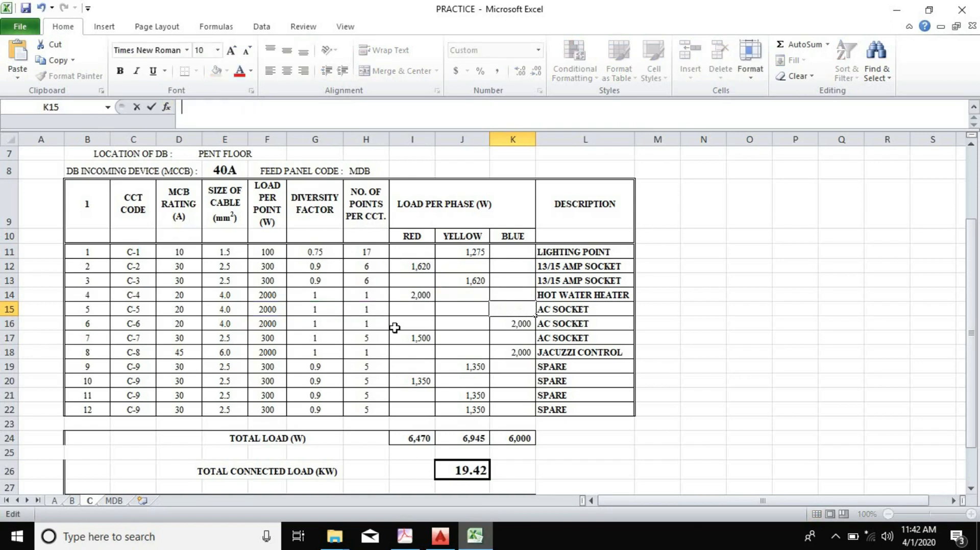
click(462, 309)
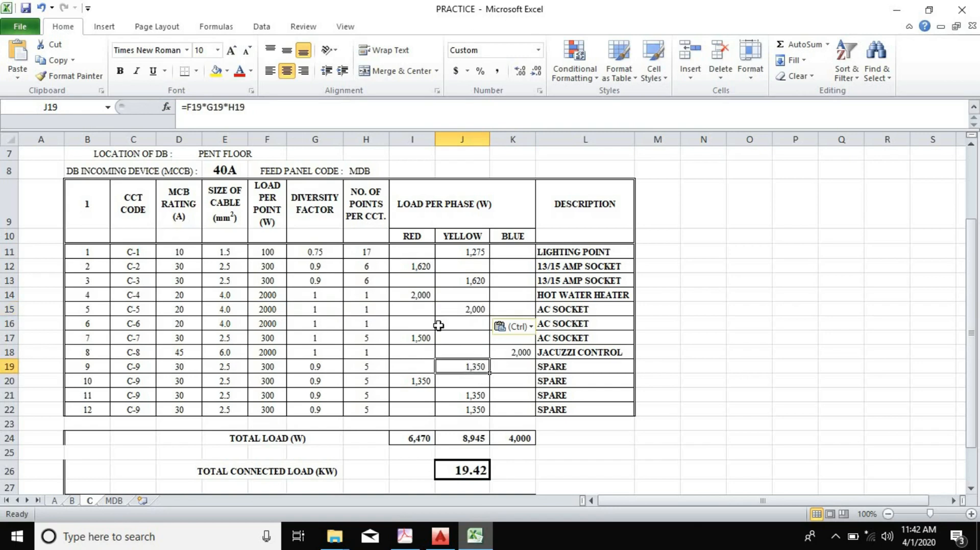
Move spare circuit 9 to blue and enter C-1's 1,275 W lighting load on blue.
double_click(461, 366)
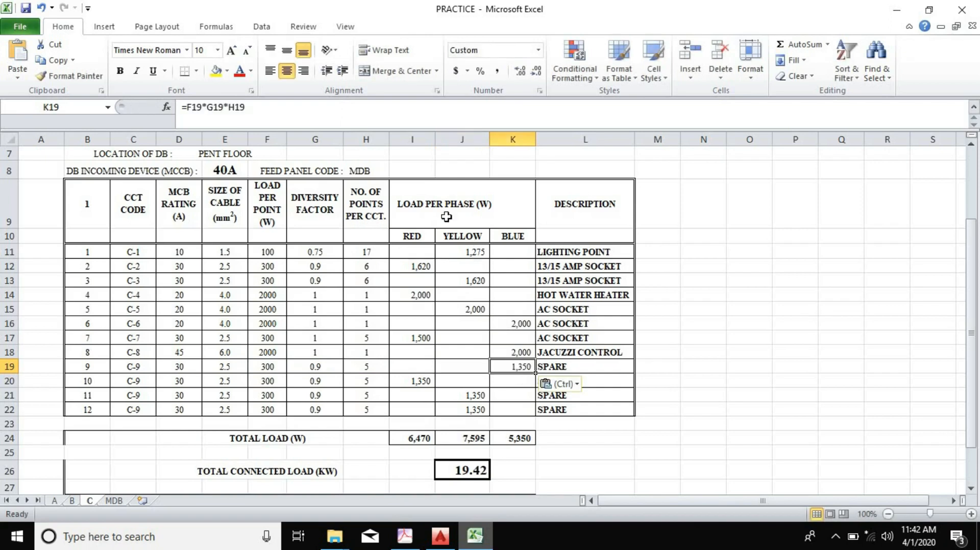
click(462, 251)
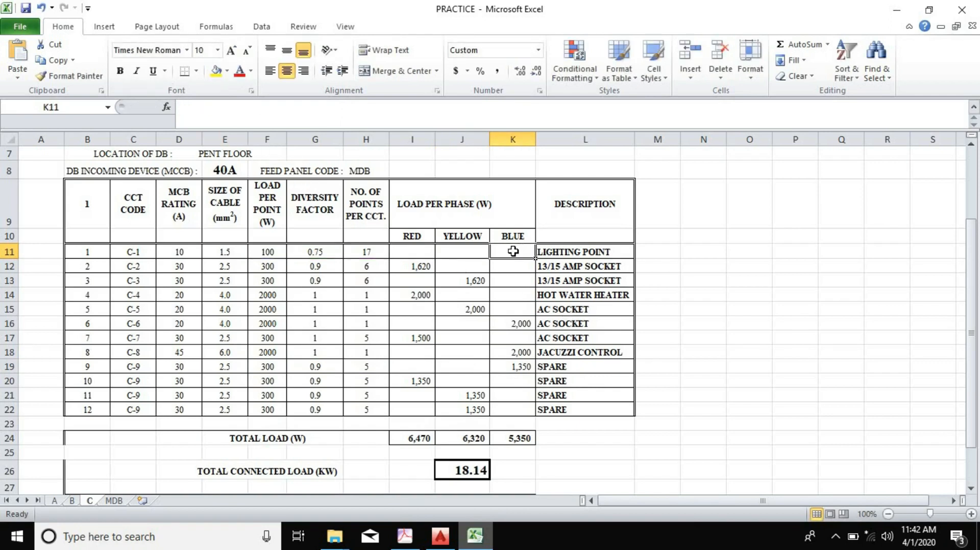
text(1275)
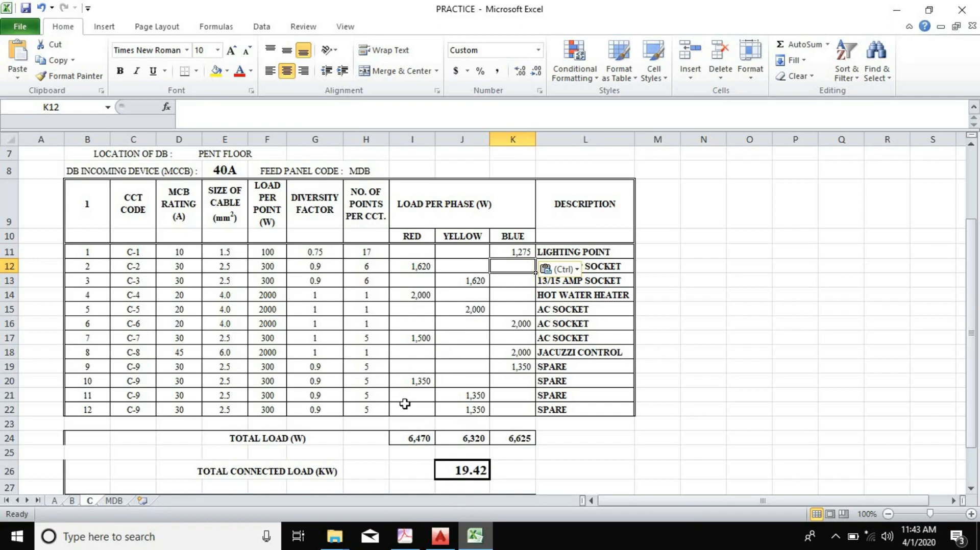
mouse_move(497, 418)
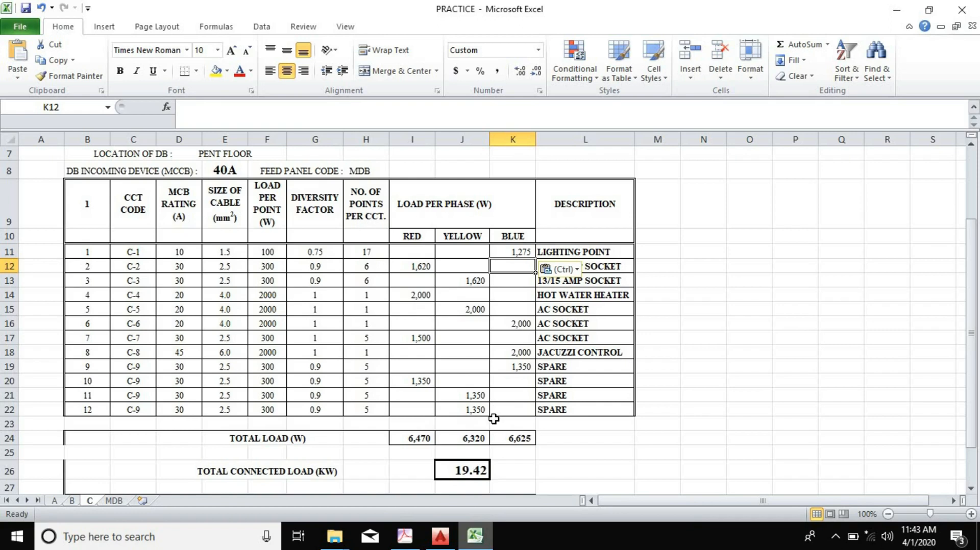
mouse_move(473, 438)
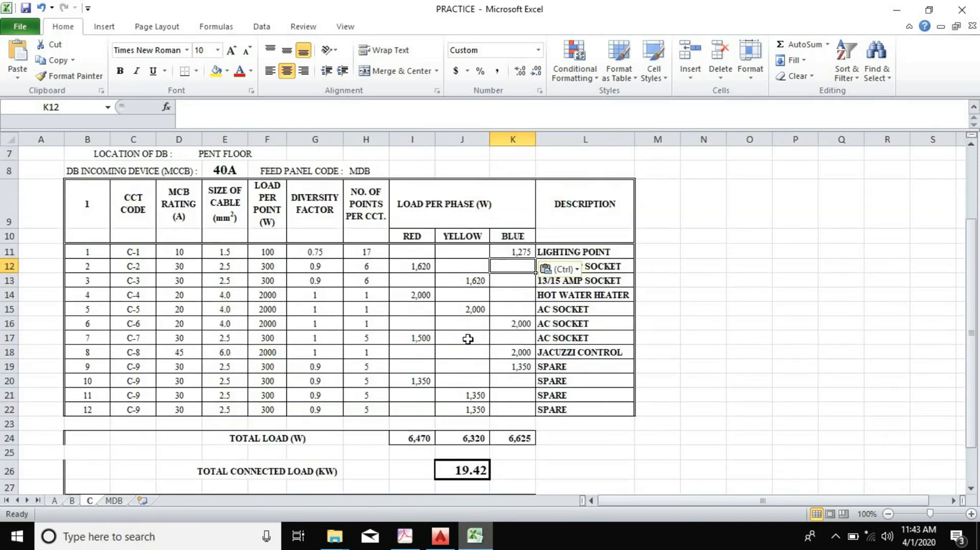
mouse_move(447, 359)
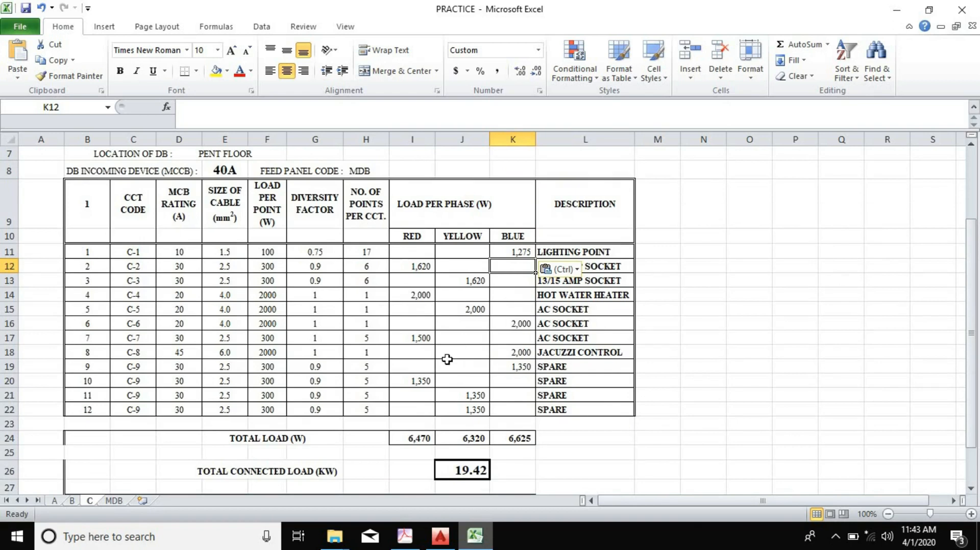
mouse_move(479, 343)
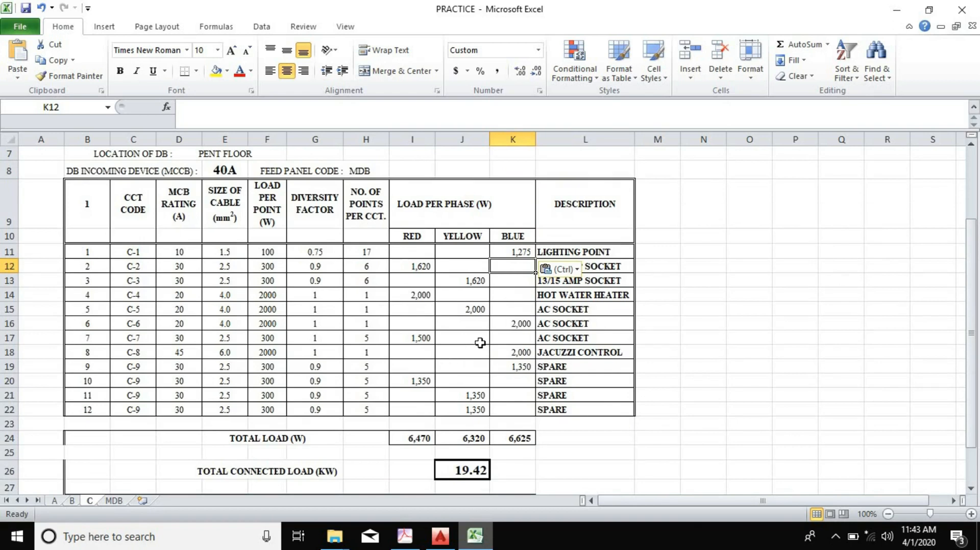
mouse_move(293, 319)
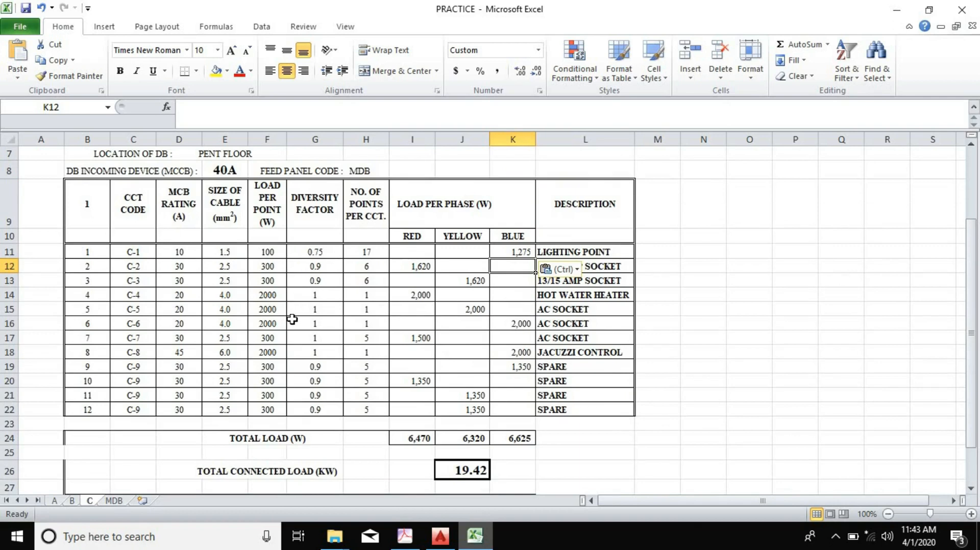
mouse_move(326, 315)
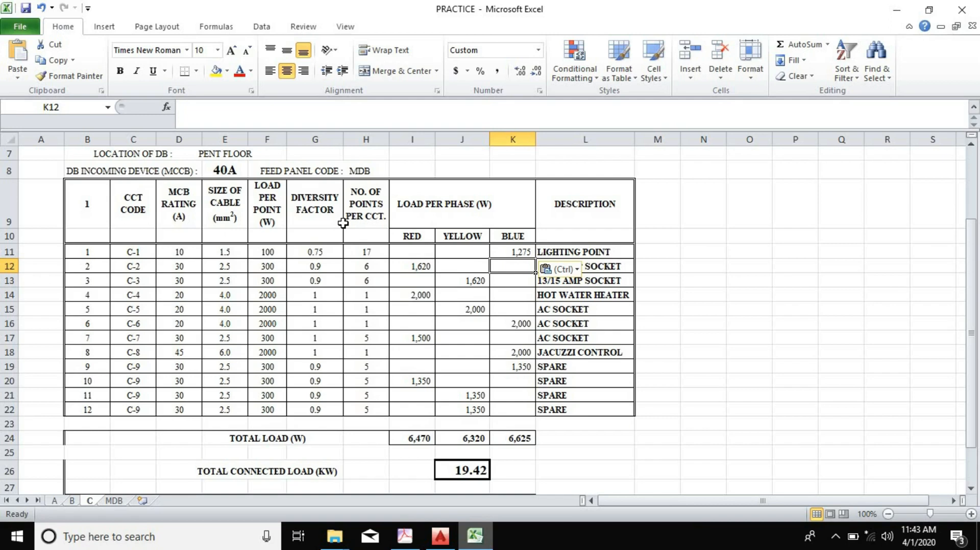
mouse_move(388, 257)
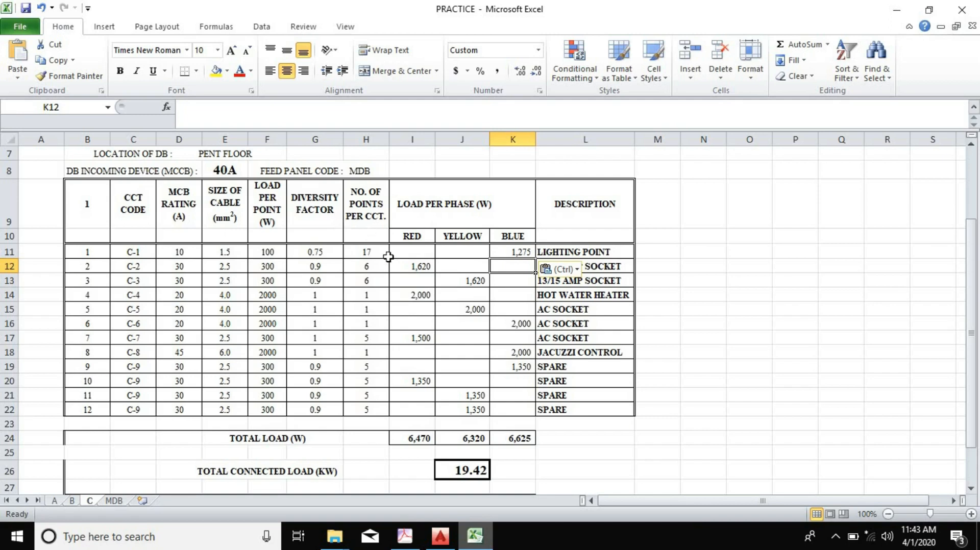